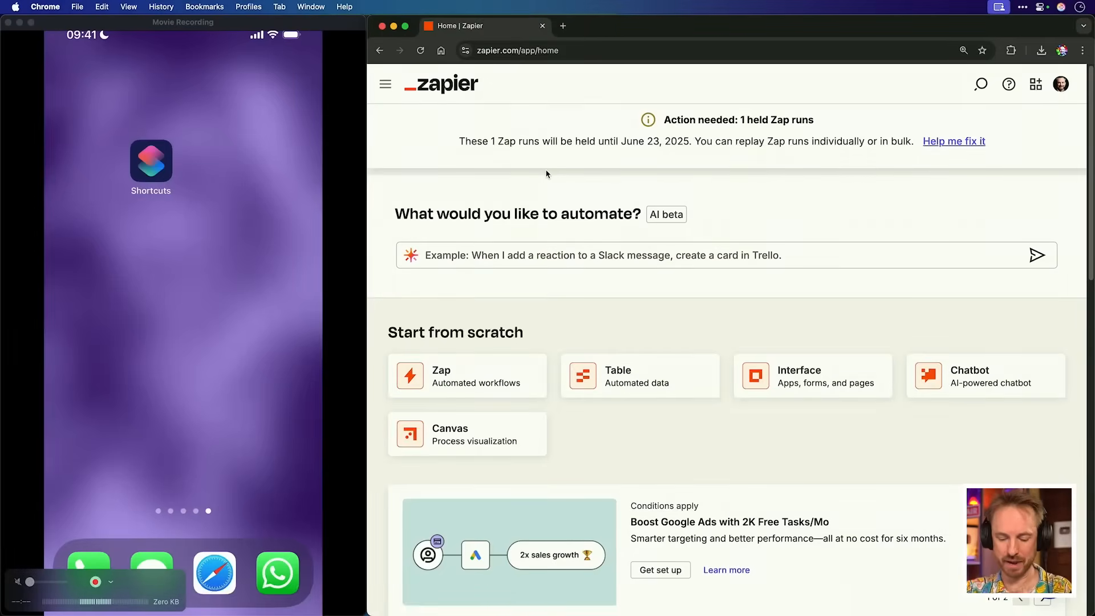
# Step: Create the Zapier AI Vision shortcut with a Take Photo action and begin adding Resize Image
pyautogui.click(150, 157)
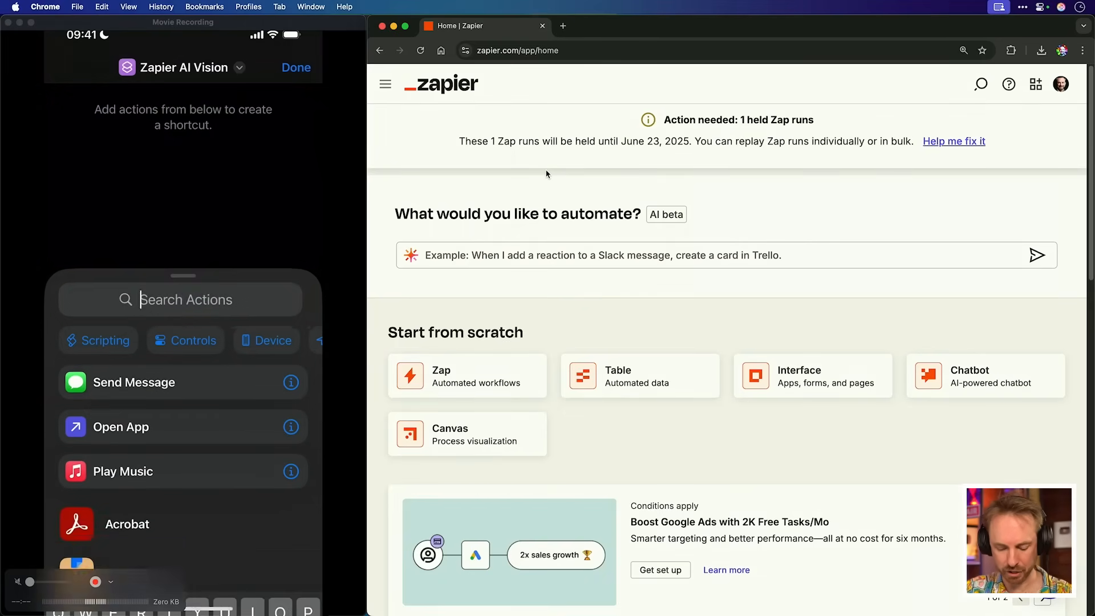
pyautogui.write('Camera')
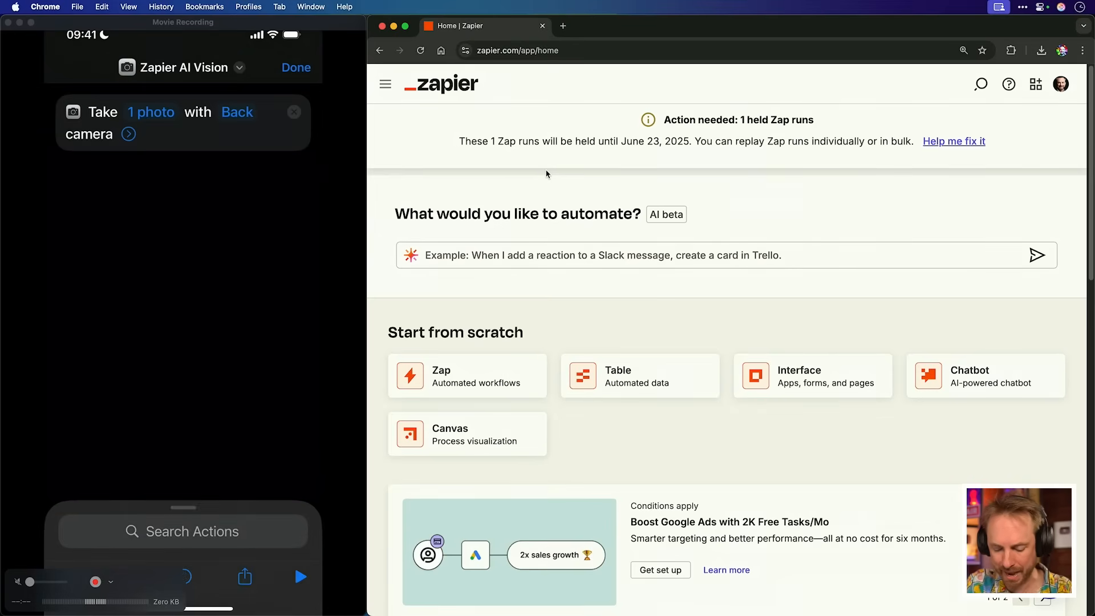
pyautogui.write('Res')
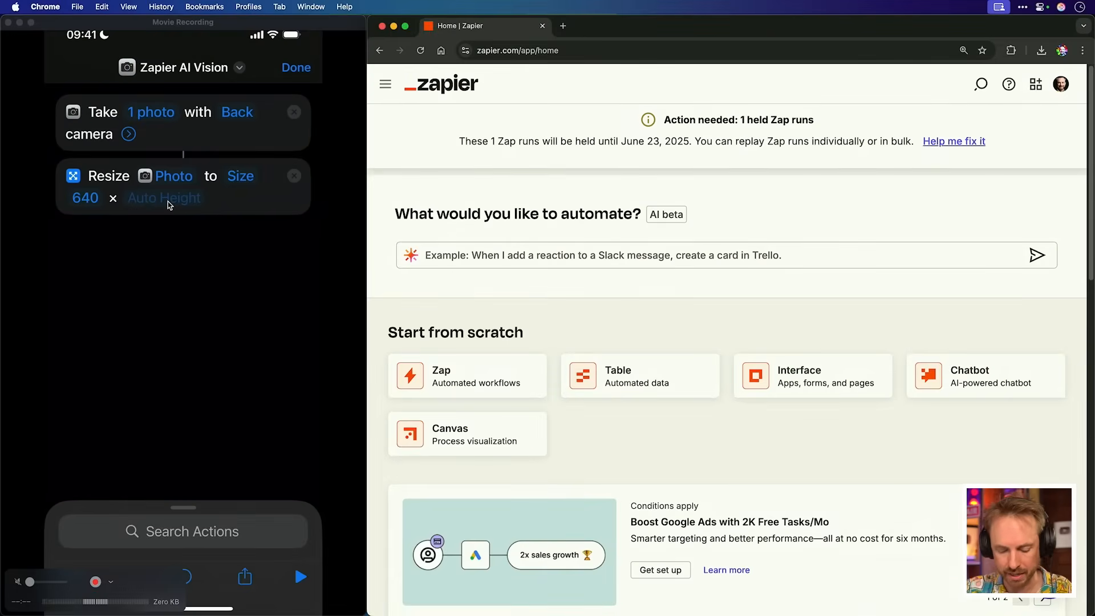
# Step: Resize the photo to 320 wide and add a Get Contents of URL step
pyautogui.click(84, 198)
pyautogui.write('Url')
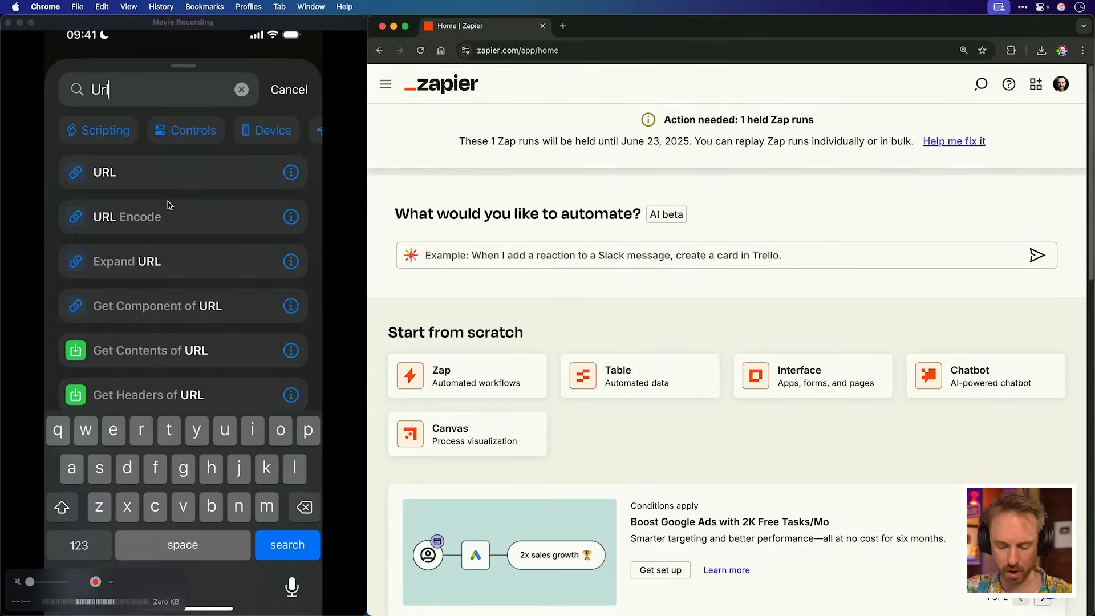
pyautogui.click(182, 350)
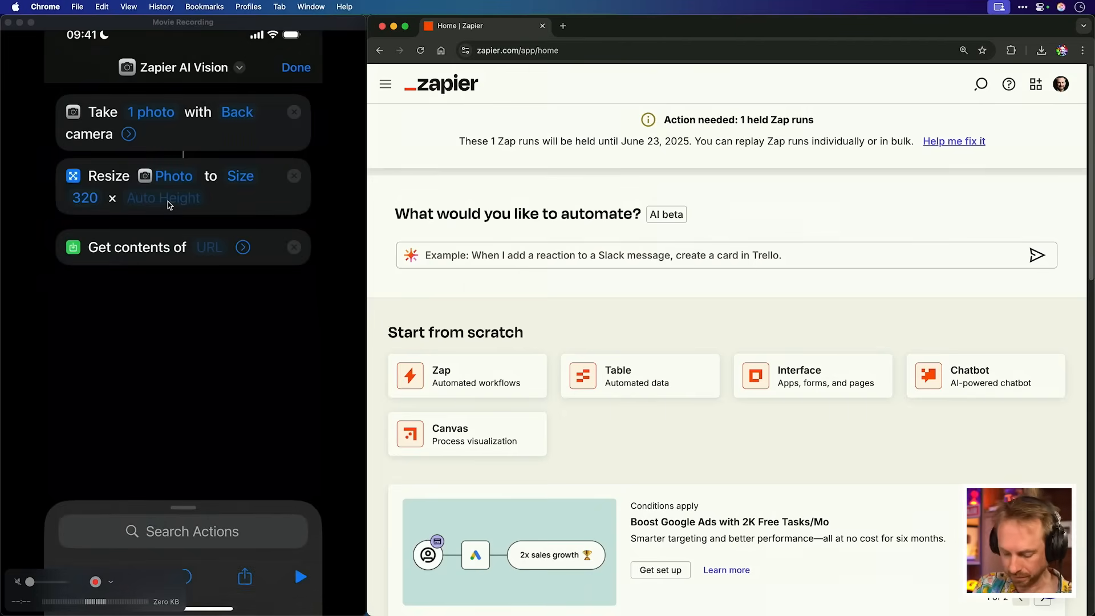
# Step: Create a Zap with a Webhooks by Zapier Catch Hook trigger and copy its webhook URL
pyautogui.click(384, 83)
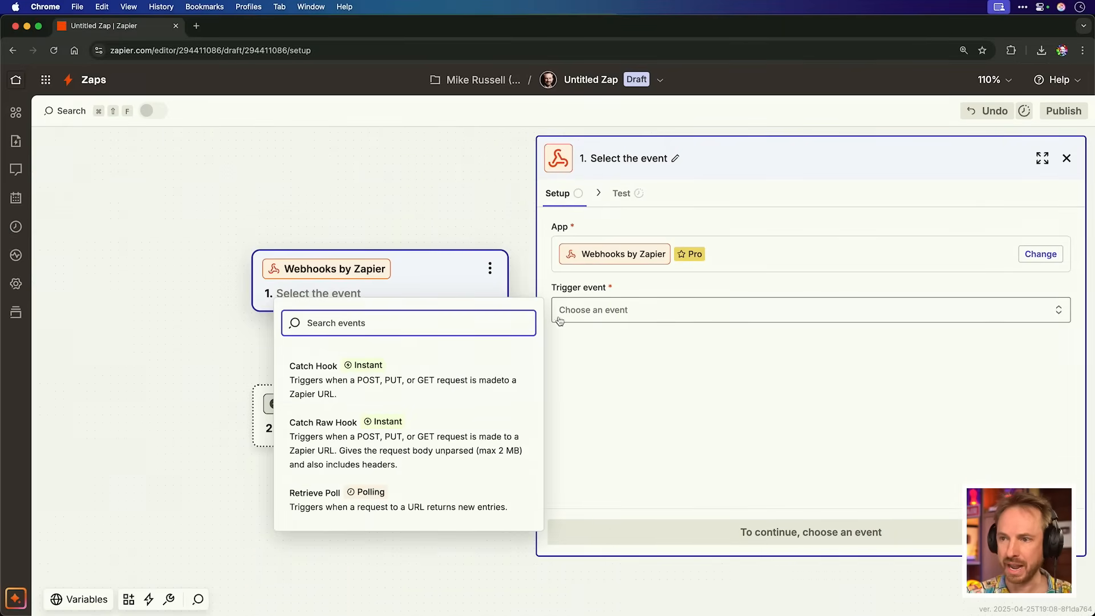
pyautogui.click(313, 380)
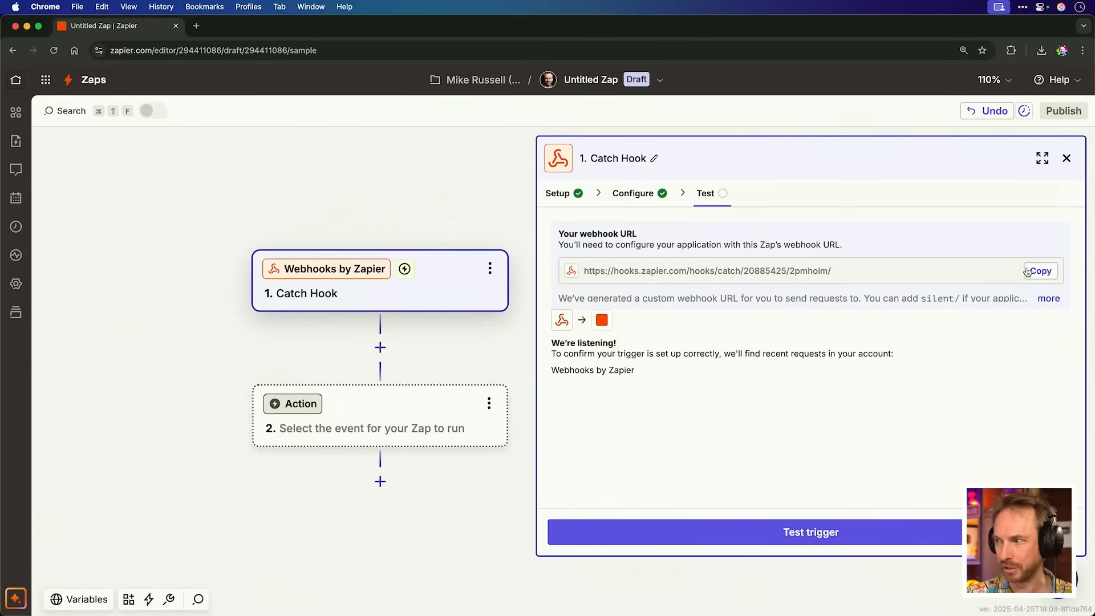
pyautogui.click(1041, 271)
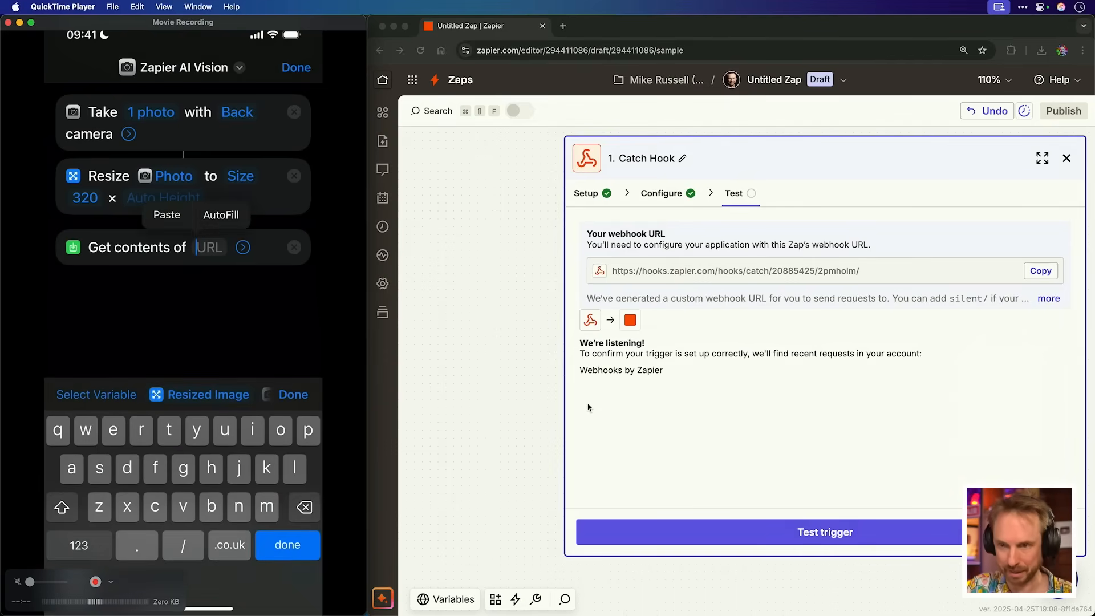
# Step: POST a form body with a photo field holding Resized Image to the pasted Zapier webhook URL
pyautogui.click(166, 214)
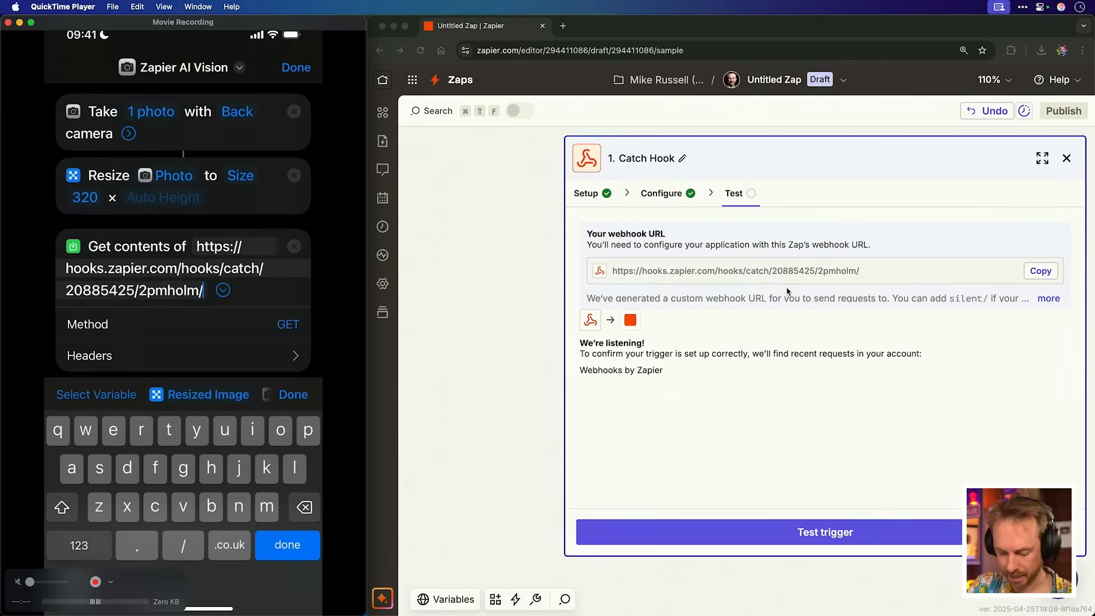
pyautogui.click(287, 324)
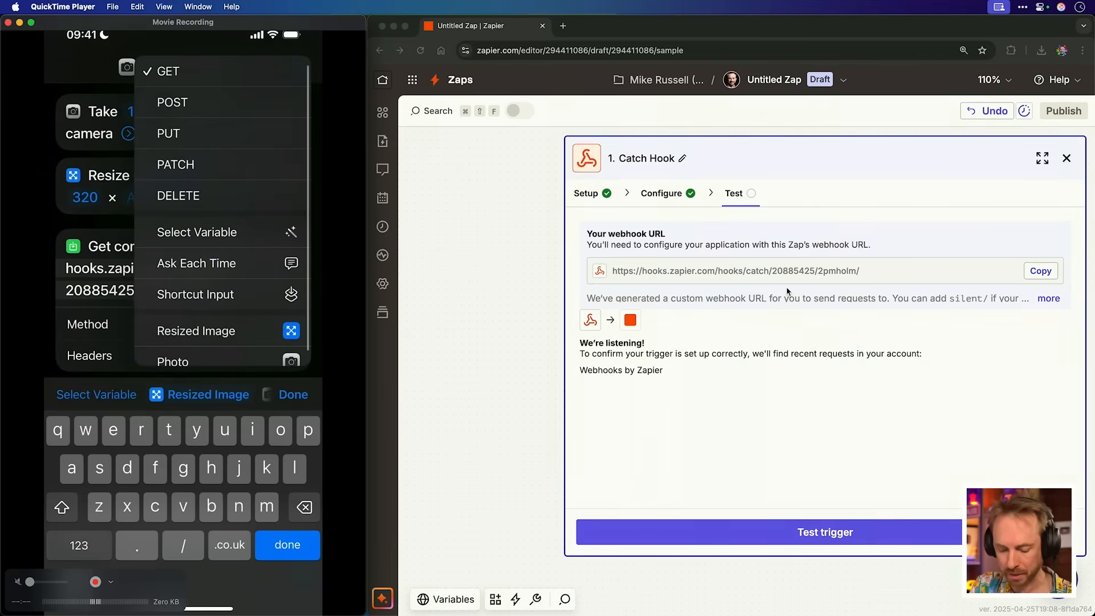
pyautogui.click(173, 102)
pyautogui.write('photo')
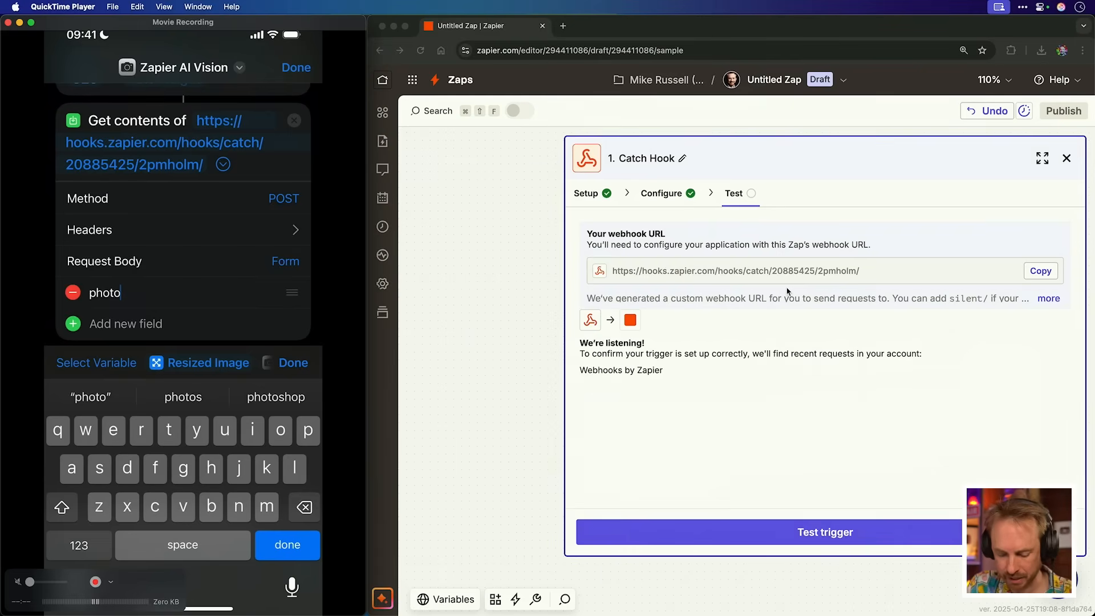
pyautogui.click(83, 68)
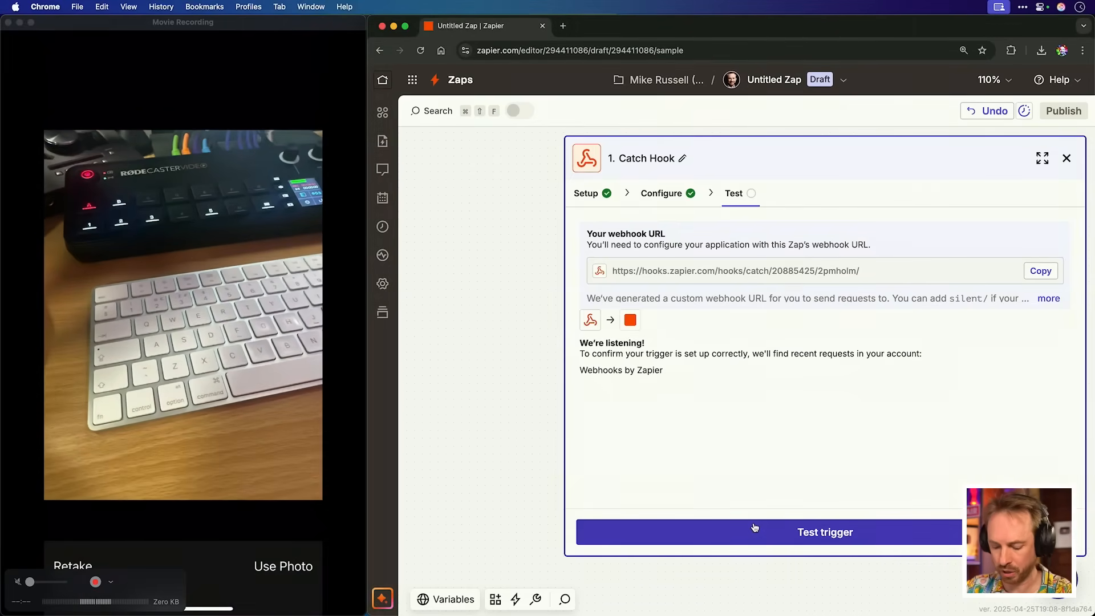
# Step: Test the Zapier trigger and allow the shortcut to send the keyboard photo to hooks.zapier.com
pyautogui.click(825, 531)
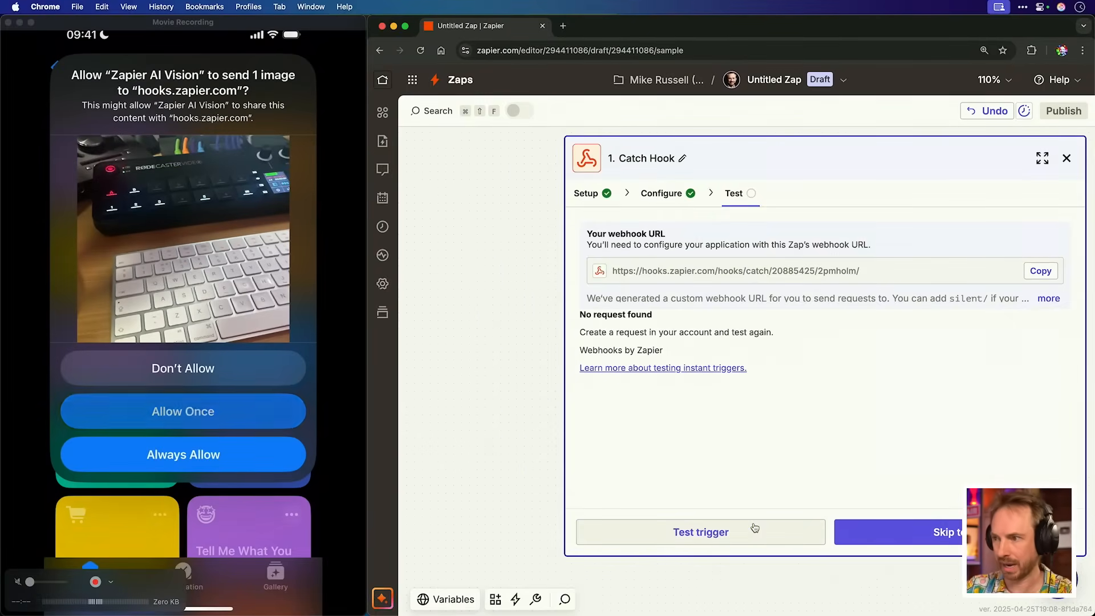
pyautogui.click(700, 532)
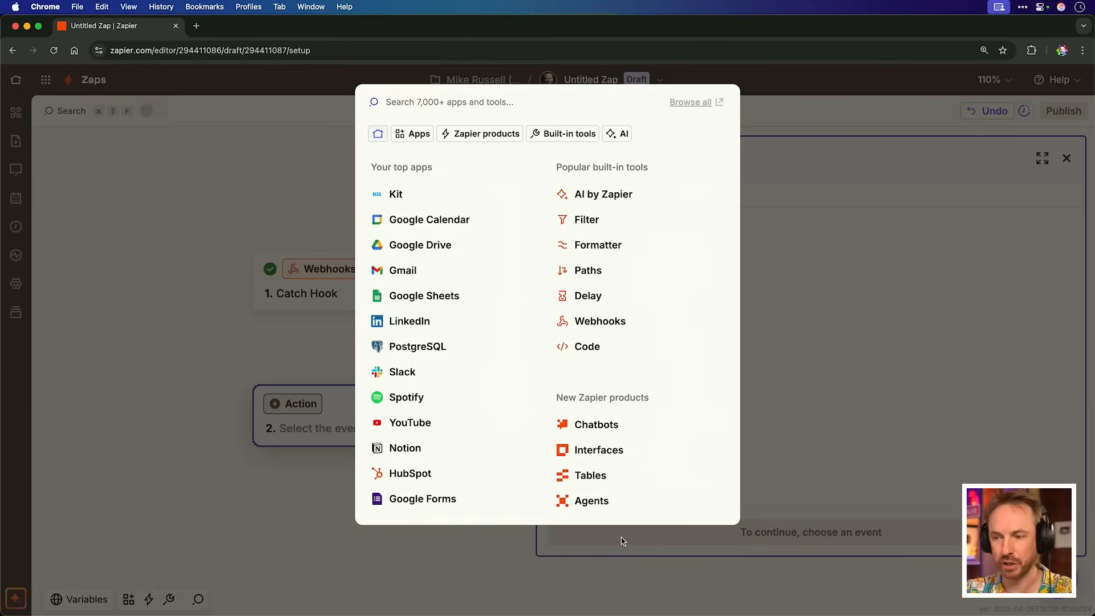
# Step: Add a ChatGPT action with the Analyze Image Content With Vision event
pyautogui.write('chat')
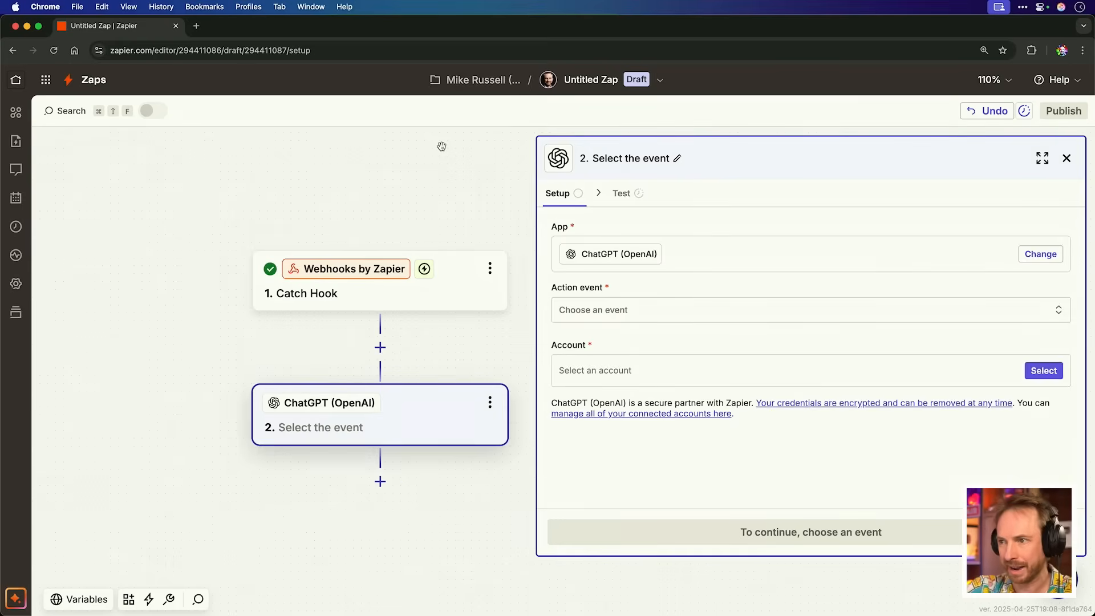
pyautogui.click(808, 309)
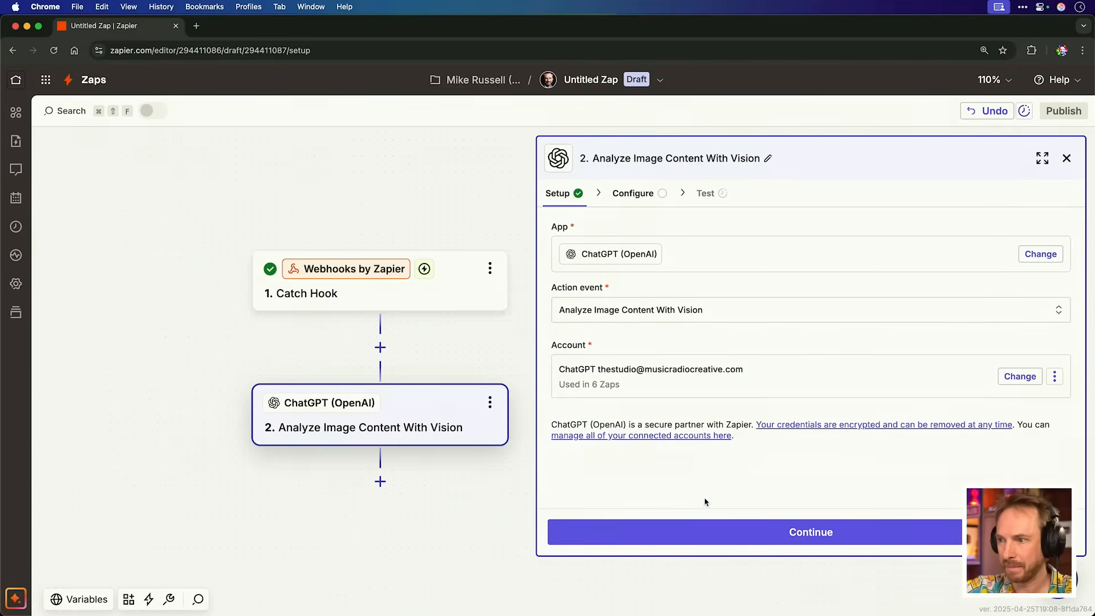
pyautogui.moveTo(606, 410)
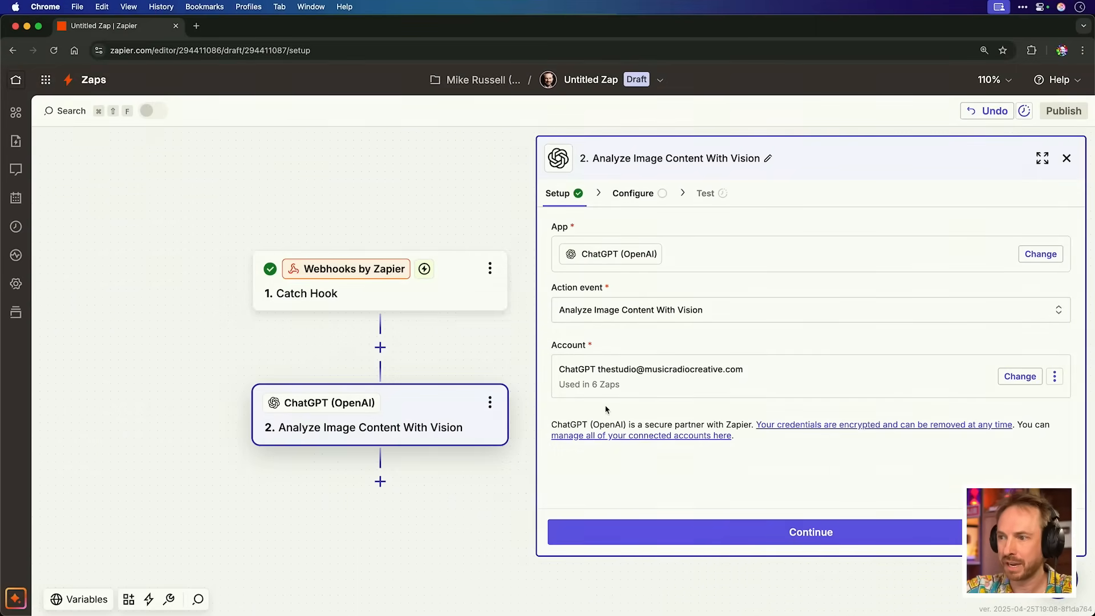
pyautogui.moveTo(765, 507)
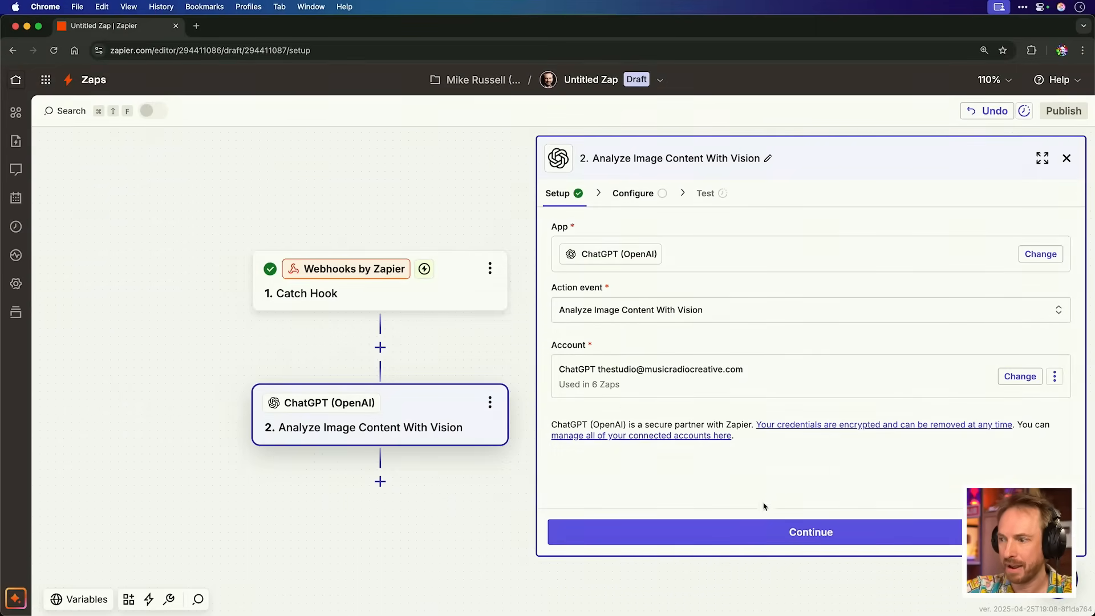
pyautogui.click(810, 532)
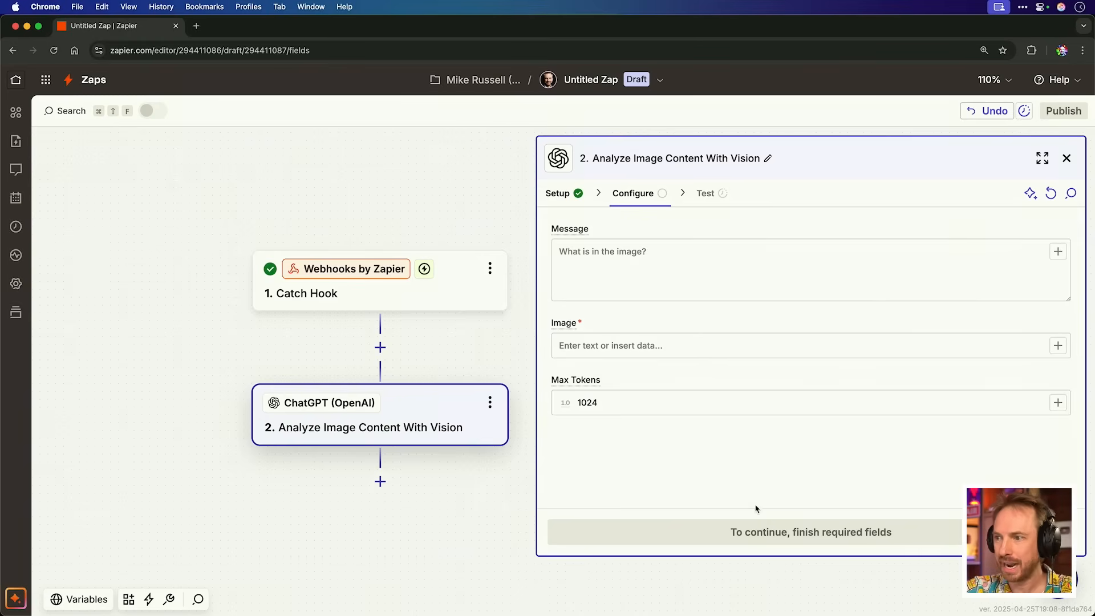
# Step: Map the webhook's Photo into the action's Image field
pyautogui.click(698, 345)
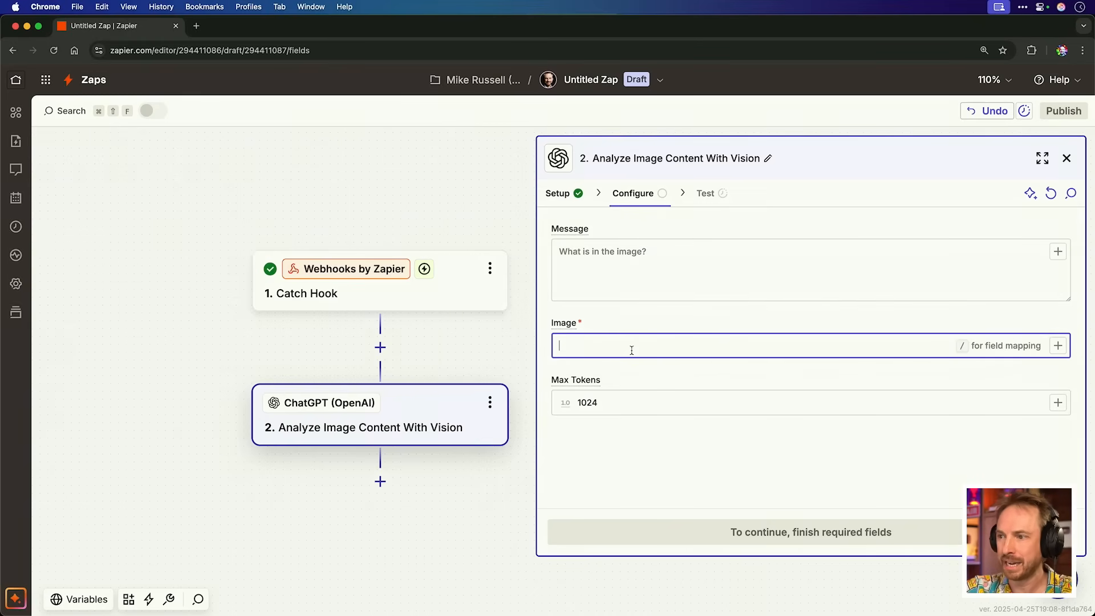
pyautogui.write('/')
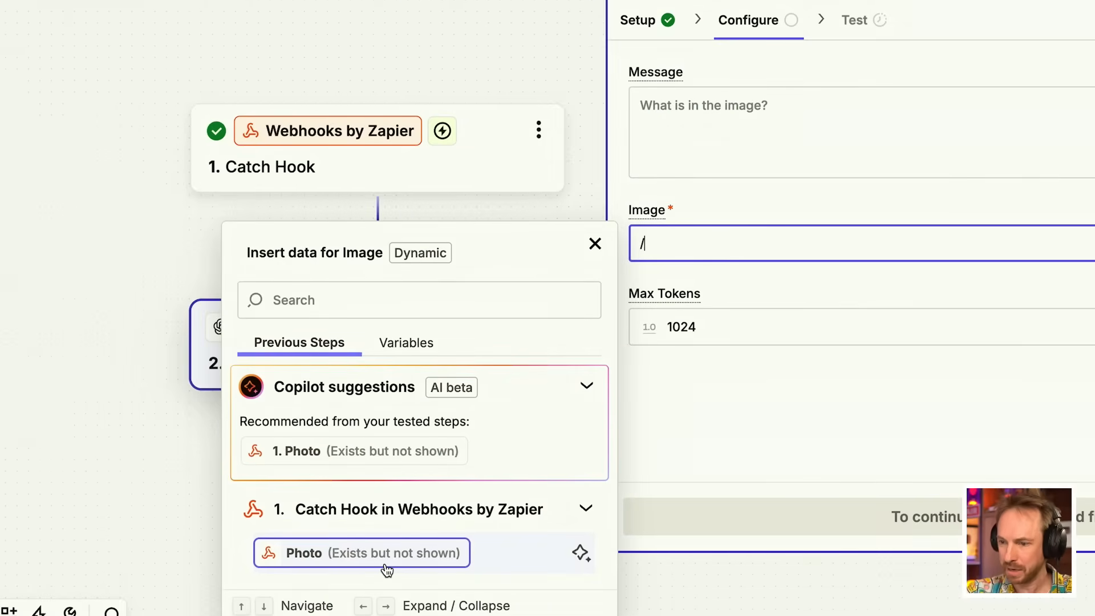
pyautogui.click(361, 553)
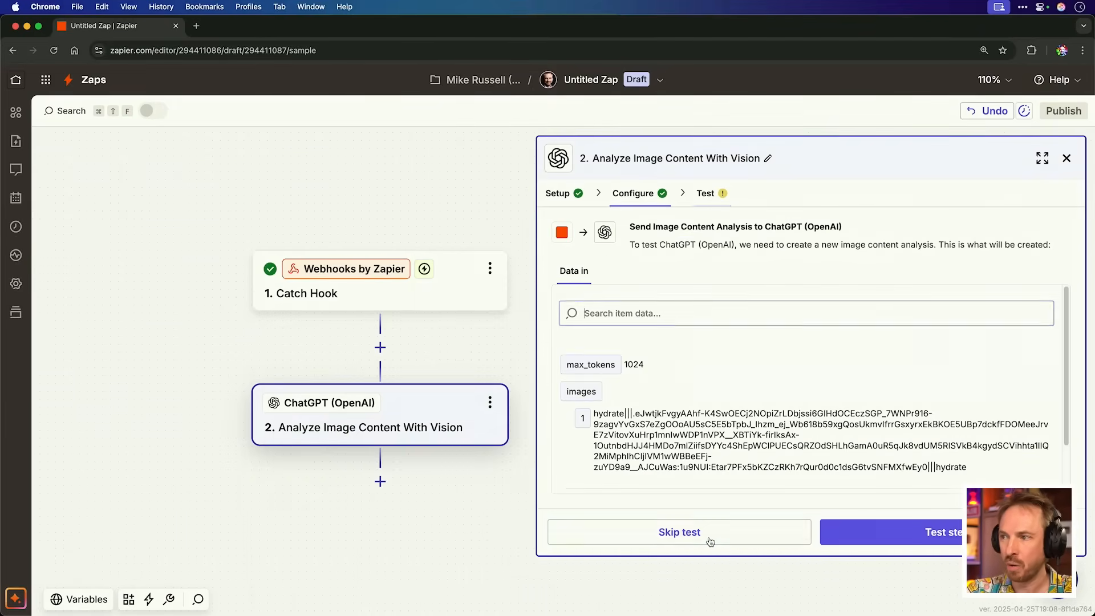
# Step: Run the ChatGPT vision step test and review its Data out results
pyautogui.click(929, 532)
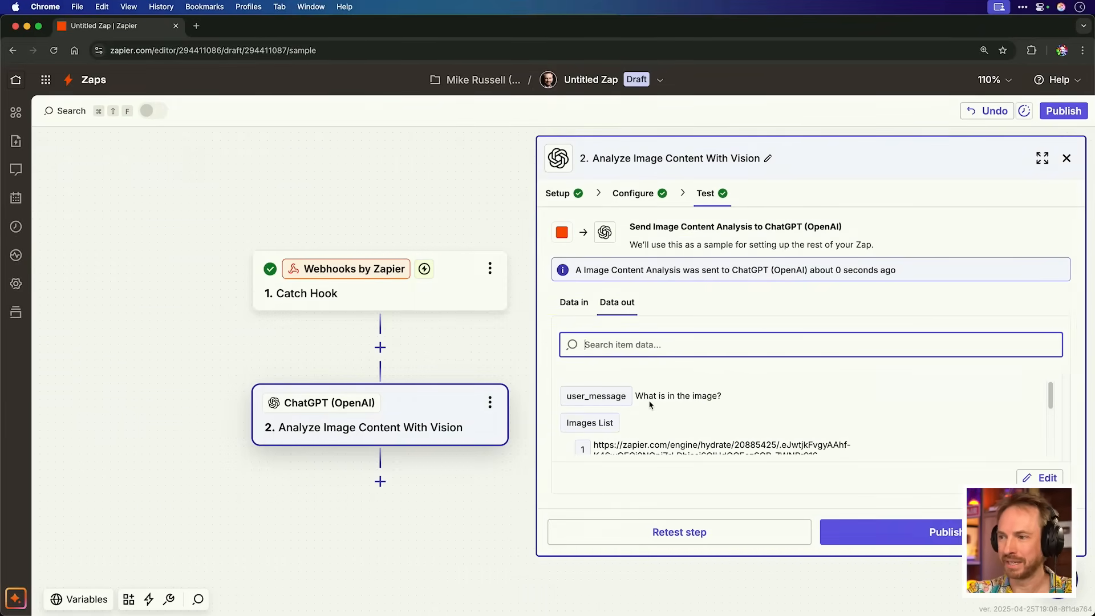
pyautogui.scroll(-3)
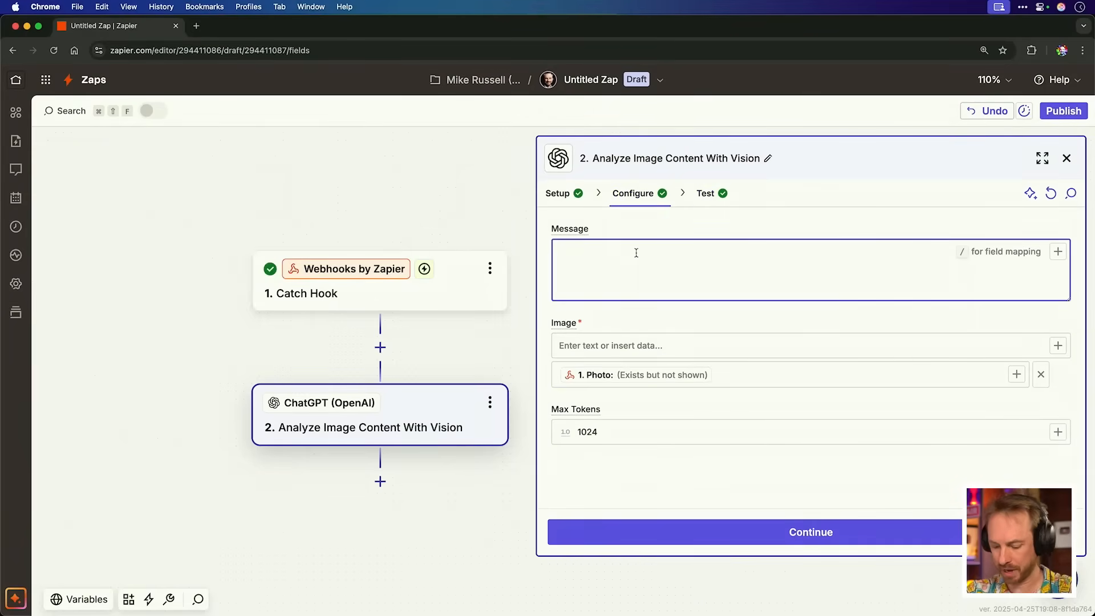
# Step: Write the Message prompt asking for a skull/happy-emoji toxicity rating and a funny one-sentence health opinion
pyautogui.write('Take a look at any ingredients or text in the image and give a toxic rating in happy or skull emojis (max 3 skulls for very toxic or 3 happy faces for very healthy). Then provide a one scentence opinion on the health pro or con of consuming this use some comedy in your reply.')
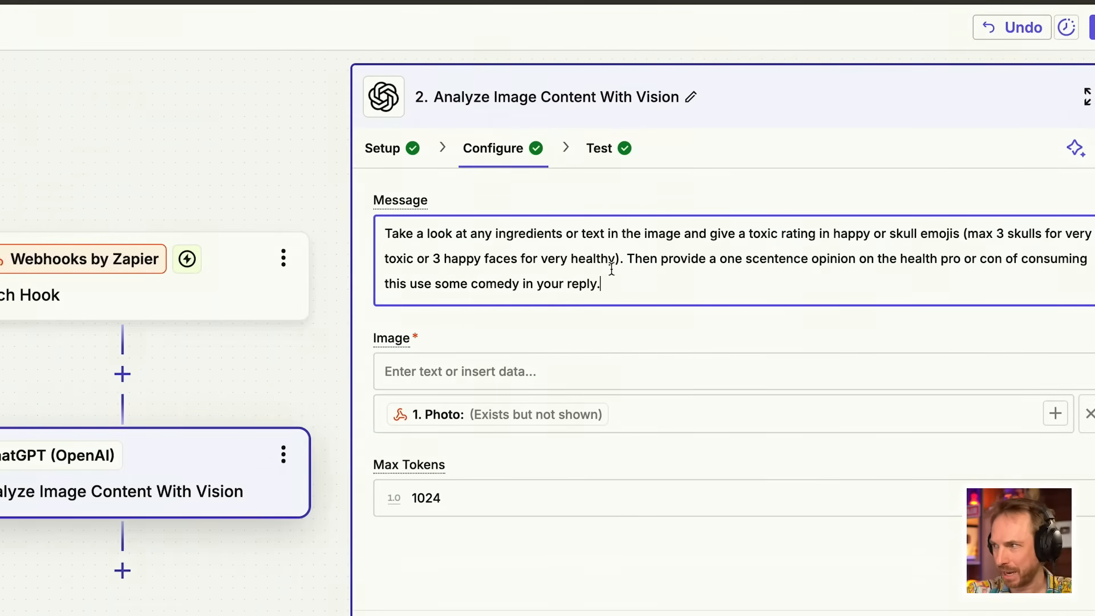
pyautogui.moveTo(965, 307)
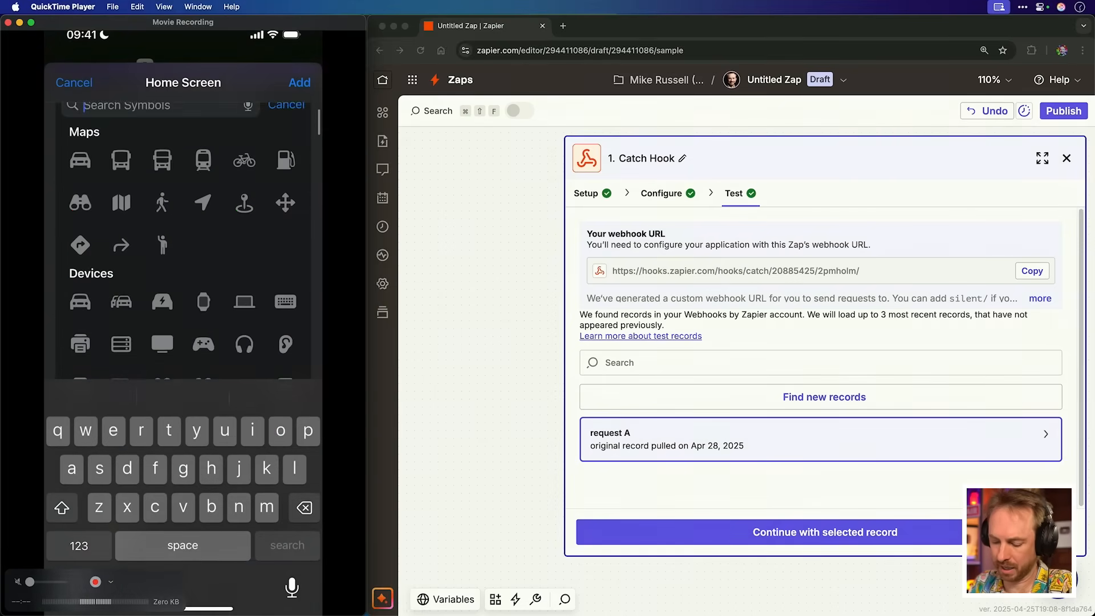
# Step: Search the Home Screen icon symbols for 'skull'
pyautogui.write('skull')
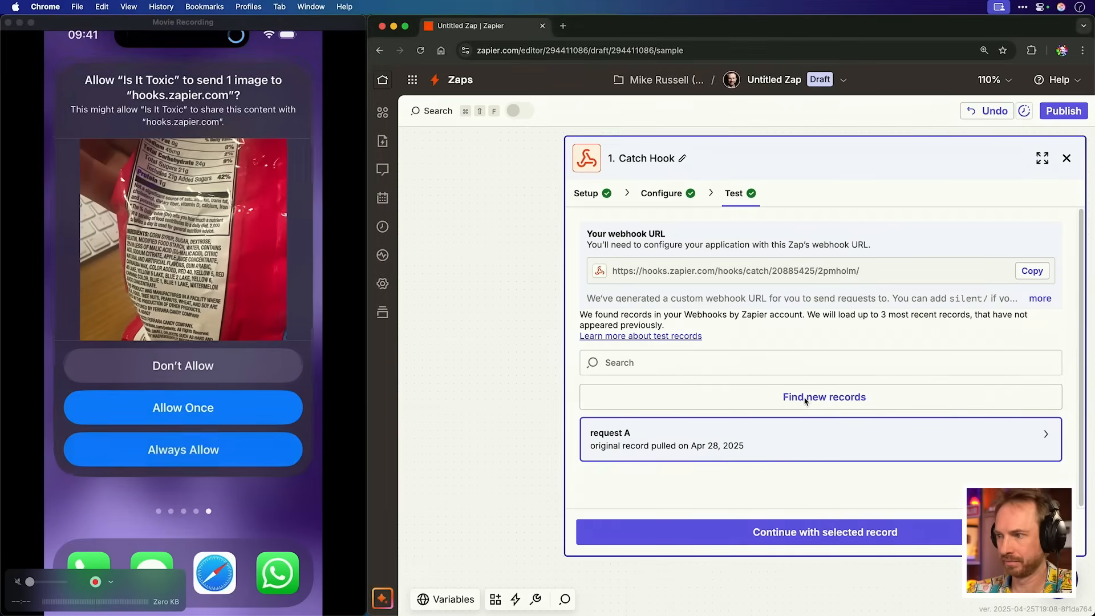
# Step: Find new records on the Catch Hook test to load request B
pyautogui.click(810, 397)
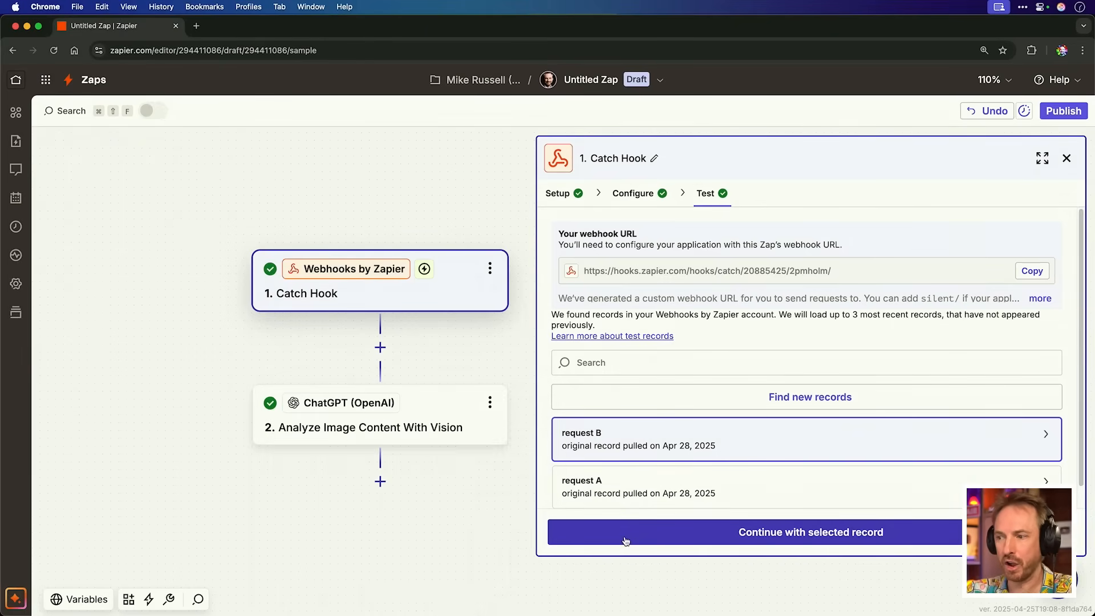
# Step: Use the newest request as the sample and retest ChatGPT vision, revealing the Image Analysis toxic rating
pyautogui.click(810, 532)
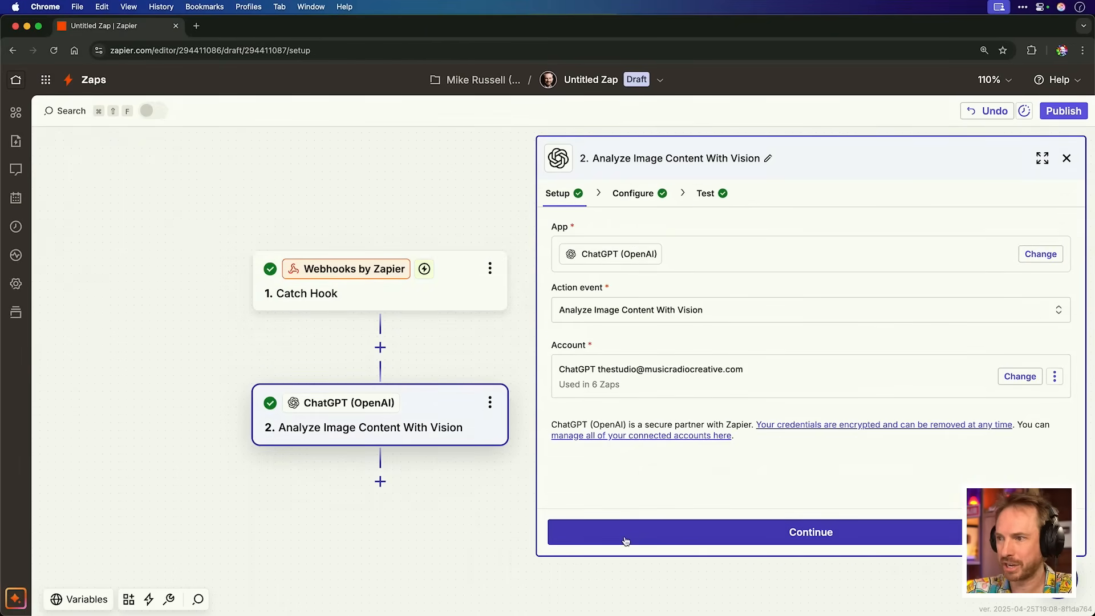
pyautogui.click(810, 532)
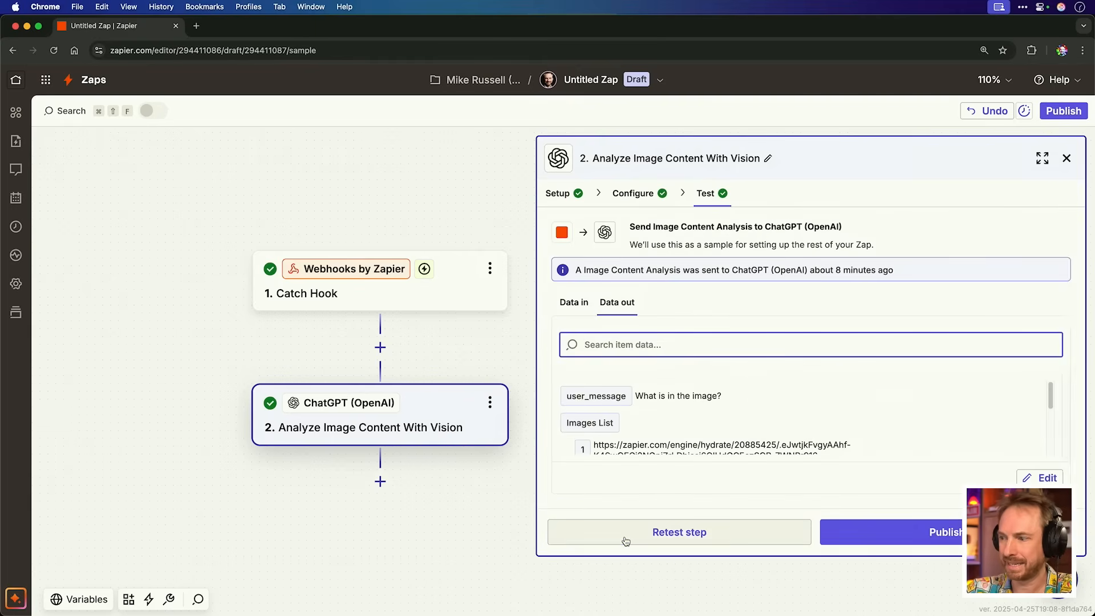
pyautogui.click(677, 532)
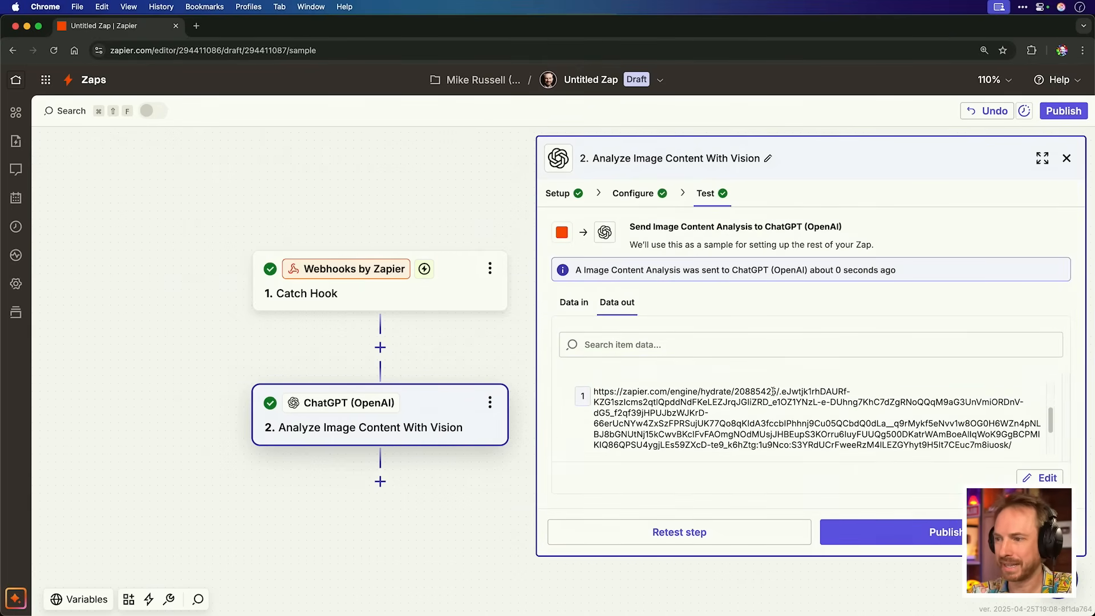
pyautogui.scroll(-3)
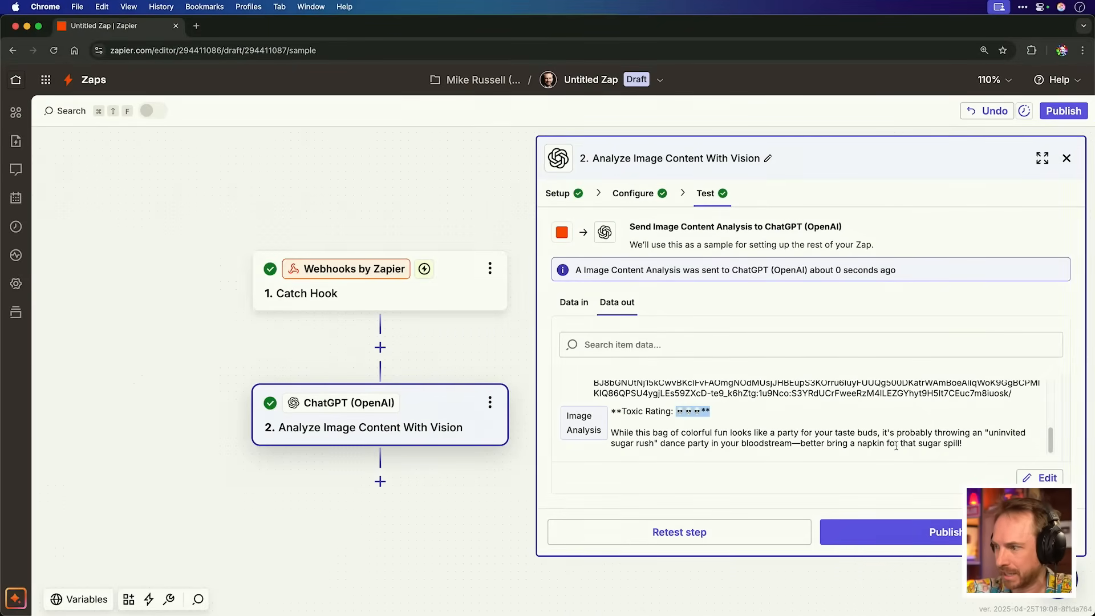
pyautogui.moveTo(649, 454)
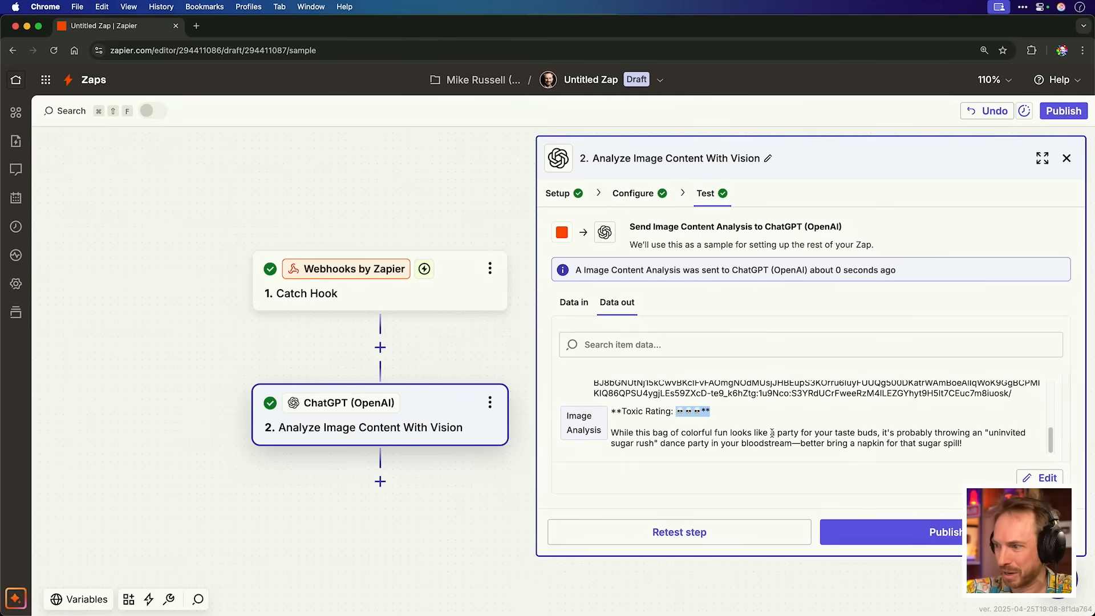
pyautogui.moveTo(380, 482)
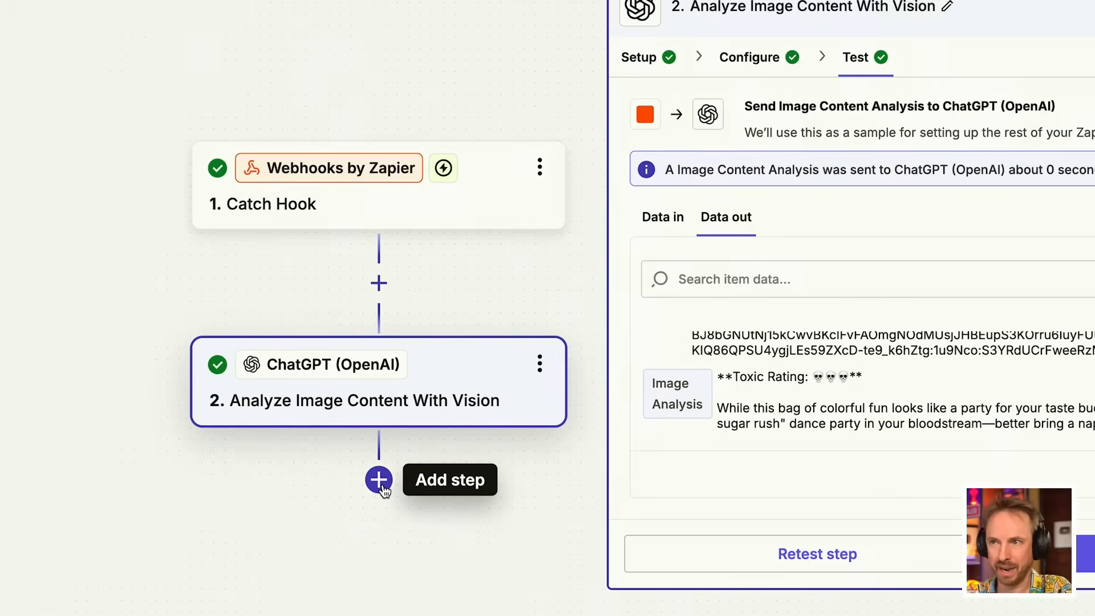
pyautogui.moveTo(362, 395)
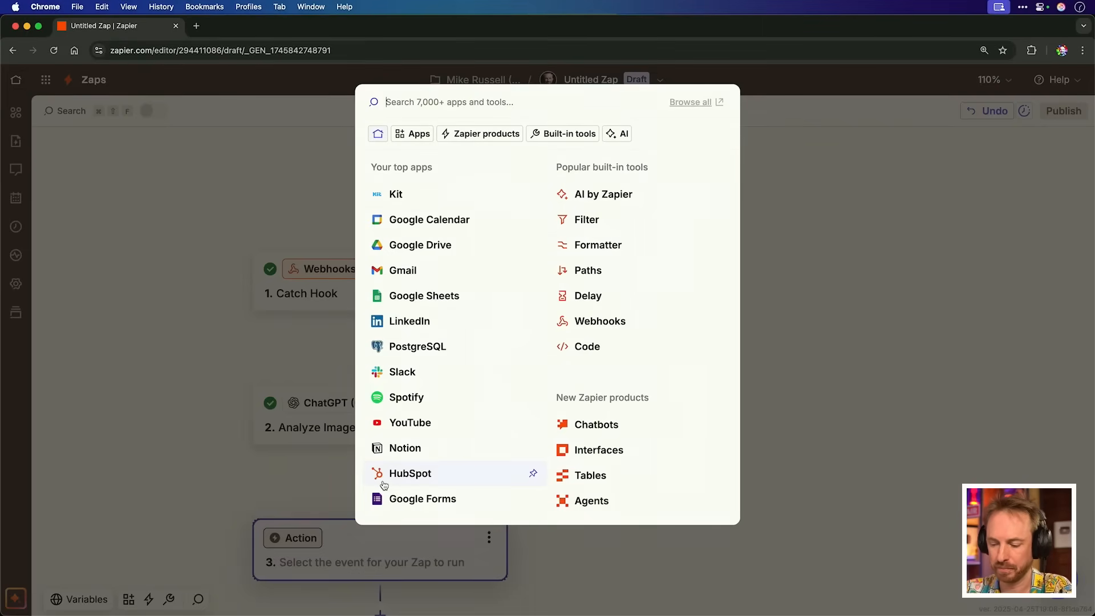
# Step: Search 'pushover' in the app picker and choose Pushover as the third step's app
pyautogui.write('pushover')
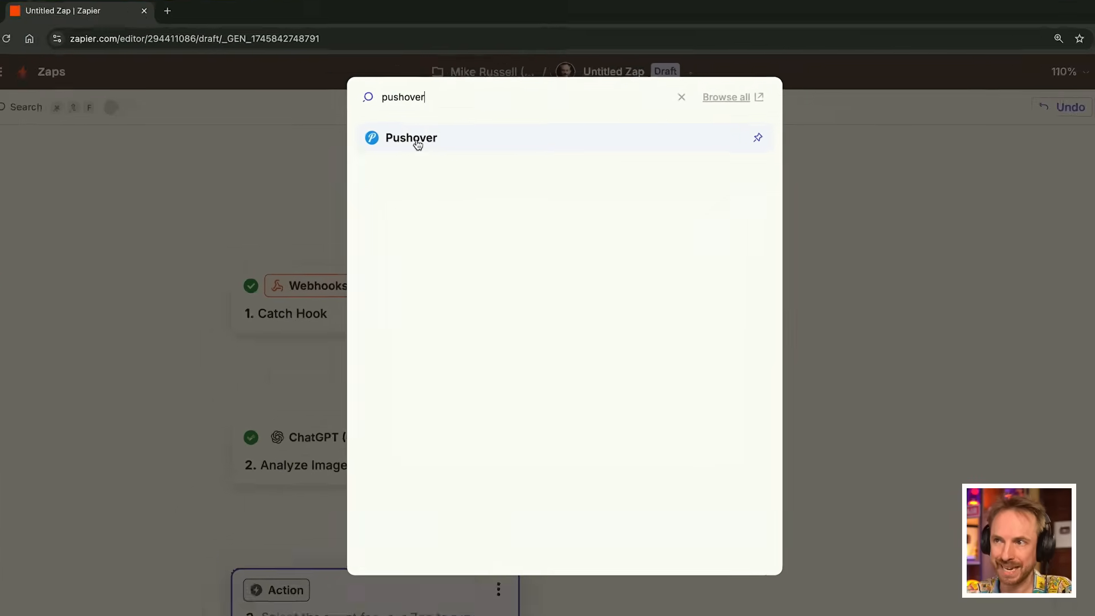
pyautogui.click(410, 138)
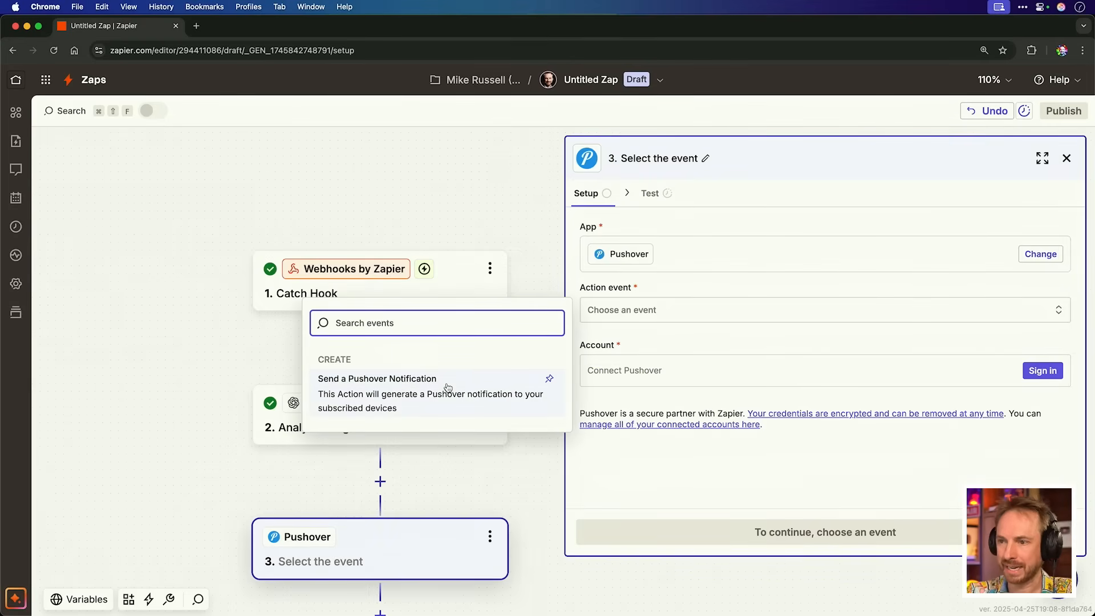
# Step: Send a Pushover Notification titled 'Is It Toxic?' with Image Analysis mapped as the message
pyautogui.click(377, 379)
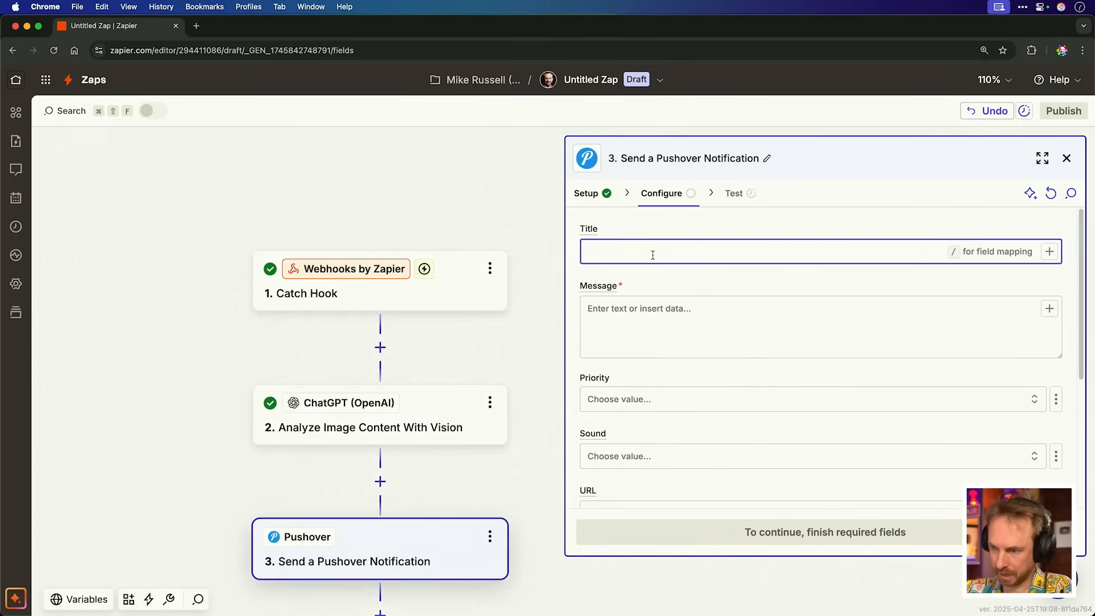
pyautogui.write('Is It Toxic?')
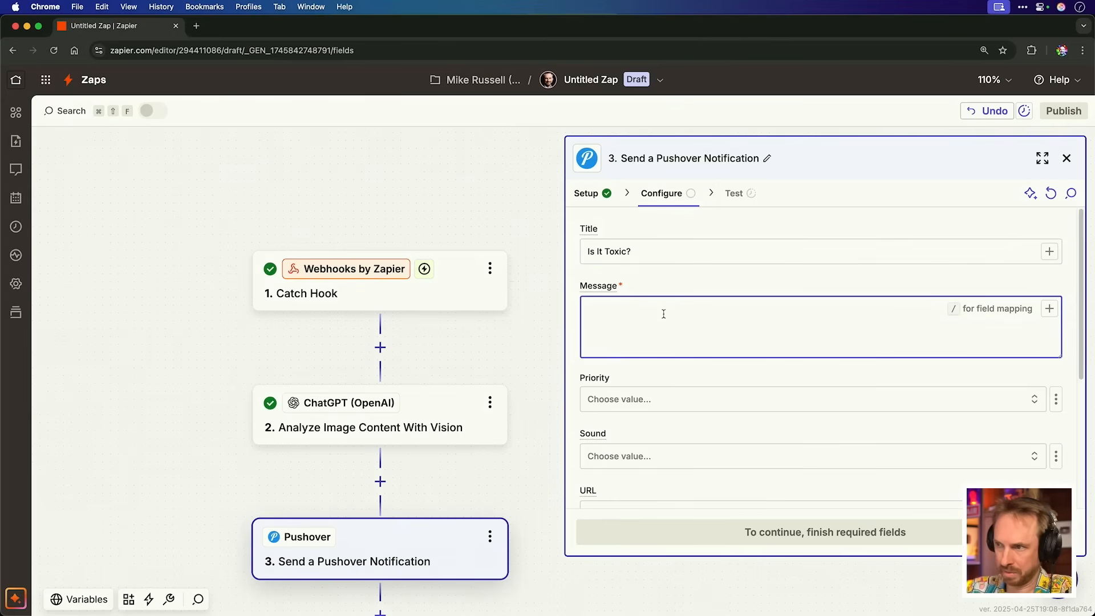
pyautogui.write('/')
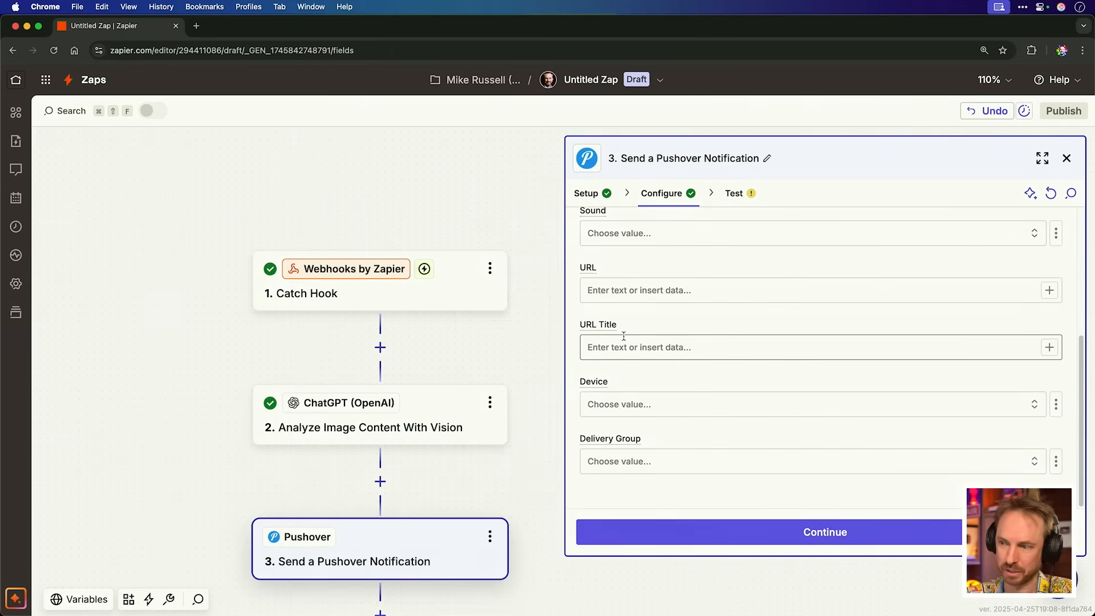
pyautogui.click(825, 532)
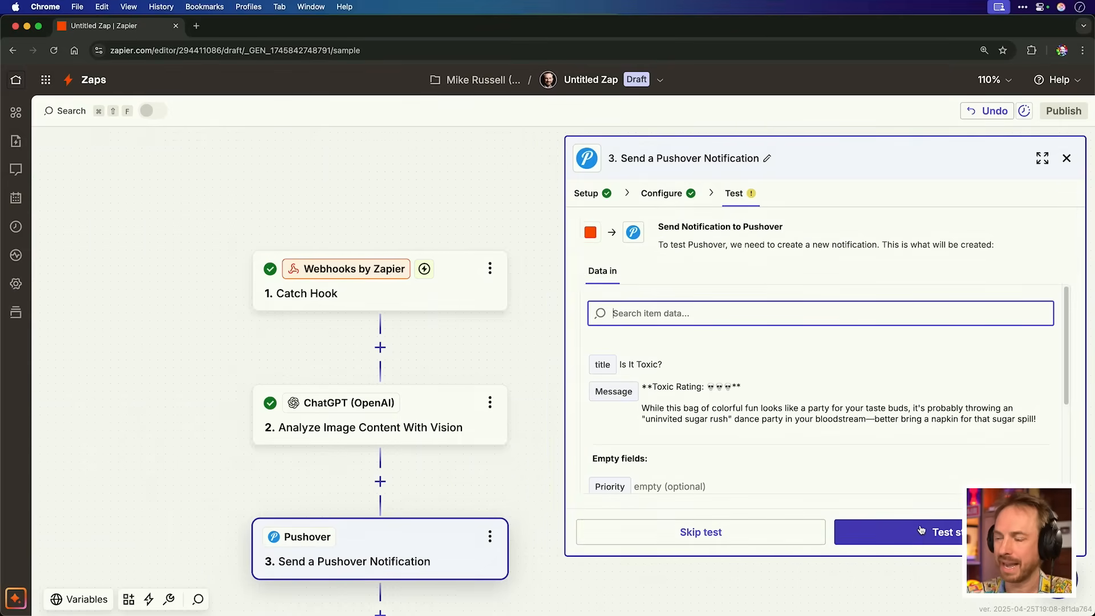
# Step: Test the Pushover step, sending a notification to the phone
pyautogui.click(936, 531)
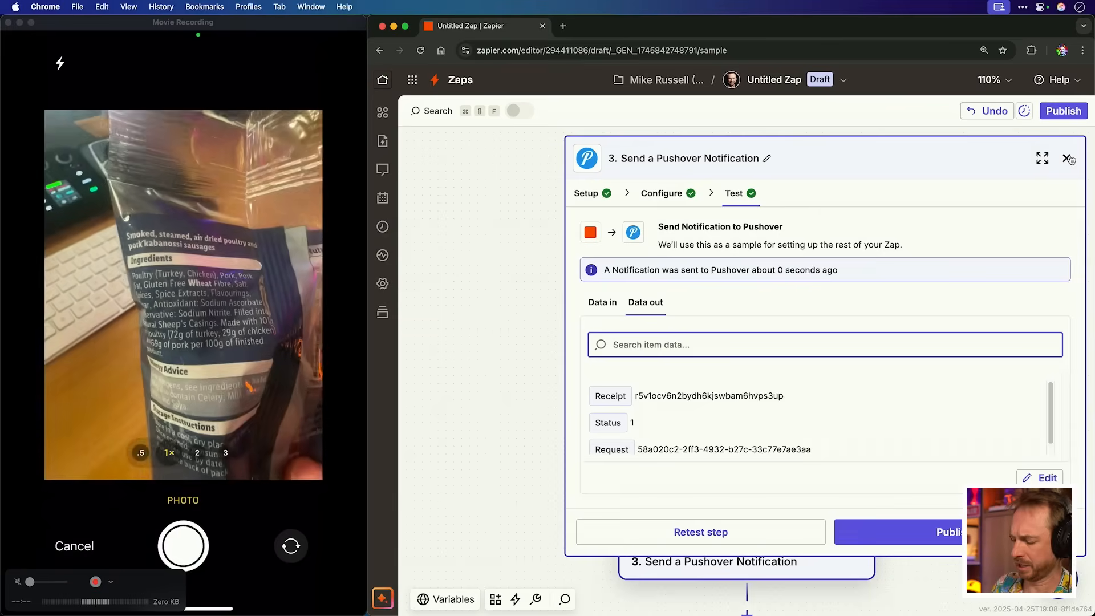
# Step: Close the Pushover step editor ahead of publishing the Zap
pyautogui.click(182, 546)
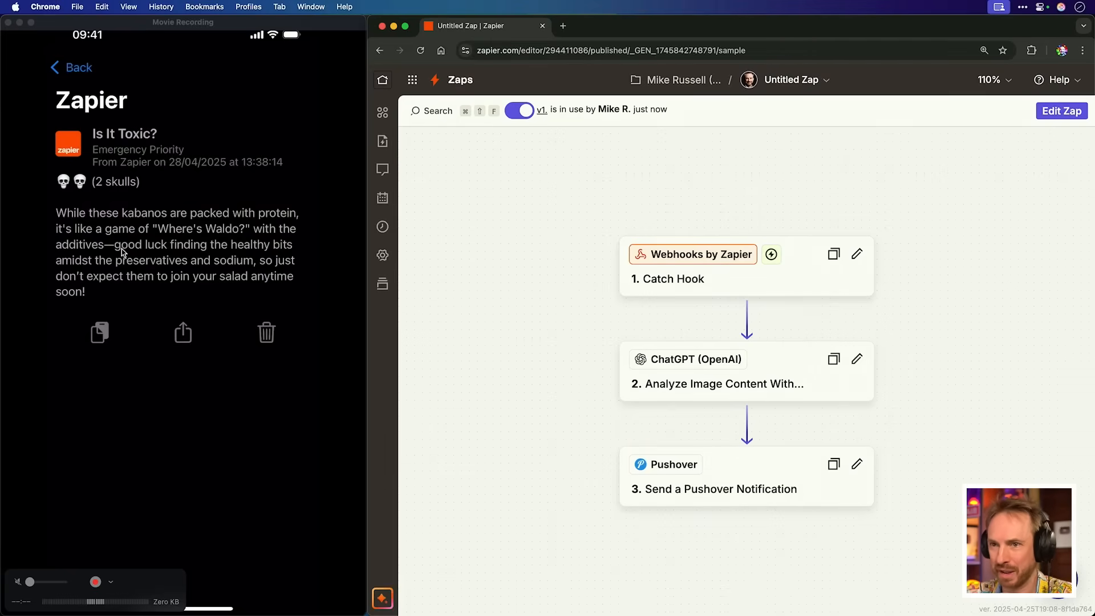
pyautogui.moveTo(138, 274)
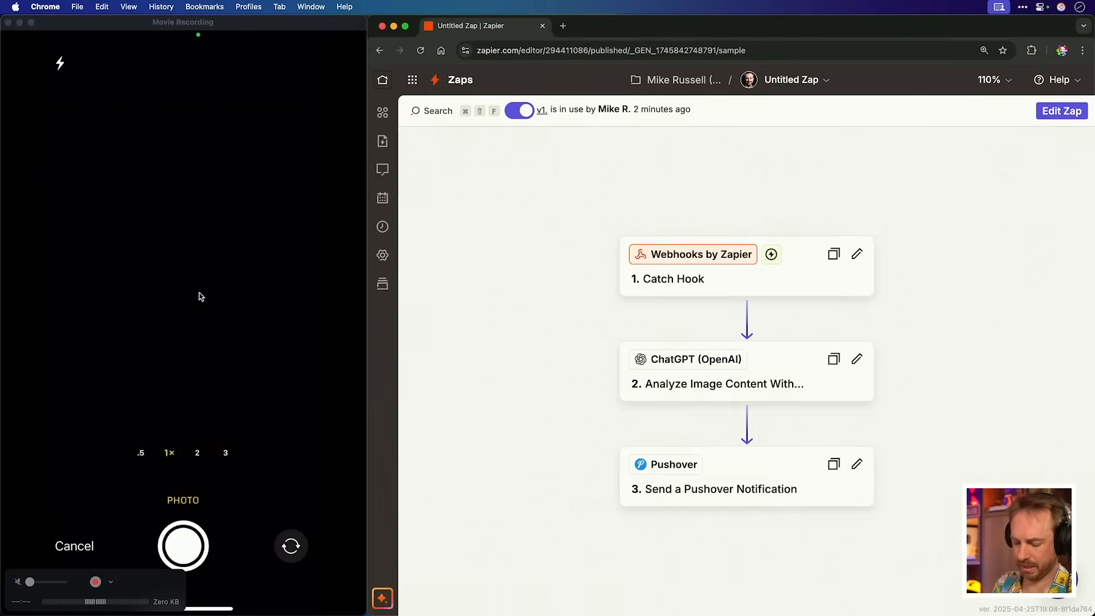
pyautogui.click(182, 545)
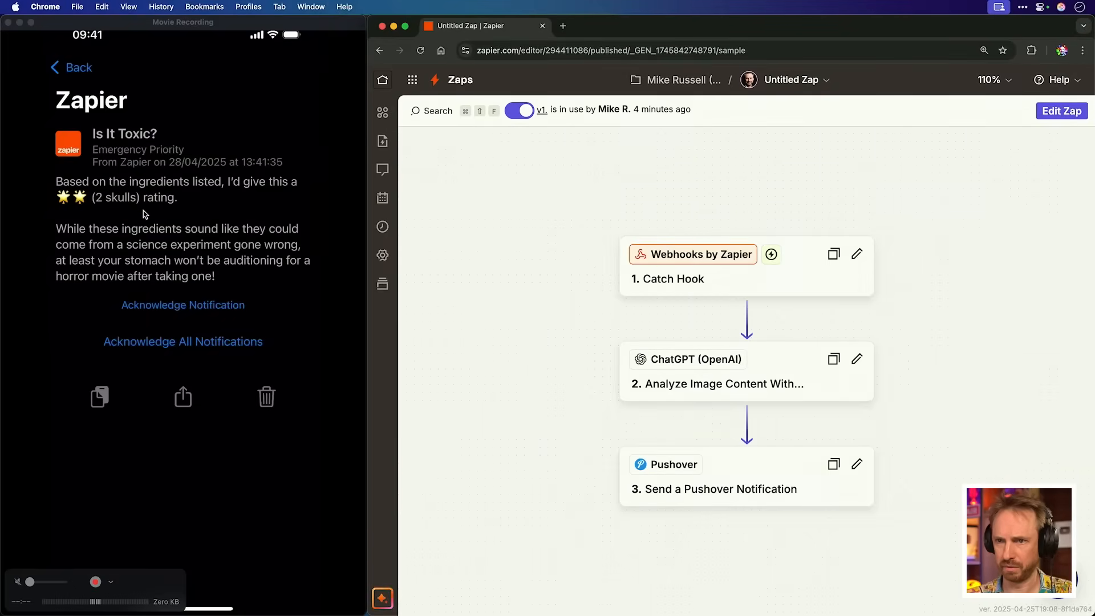
pyautogui.moveTo(168, 250)
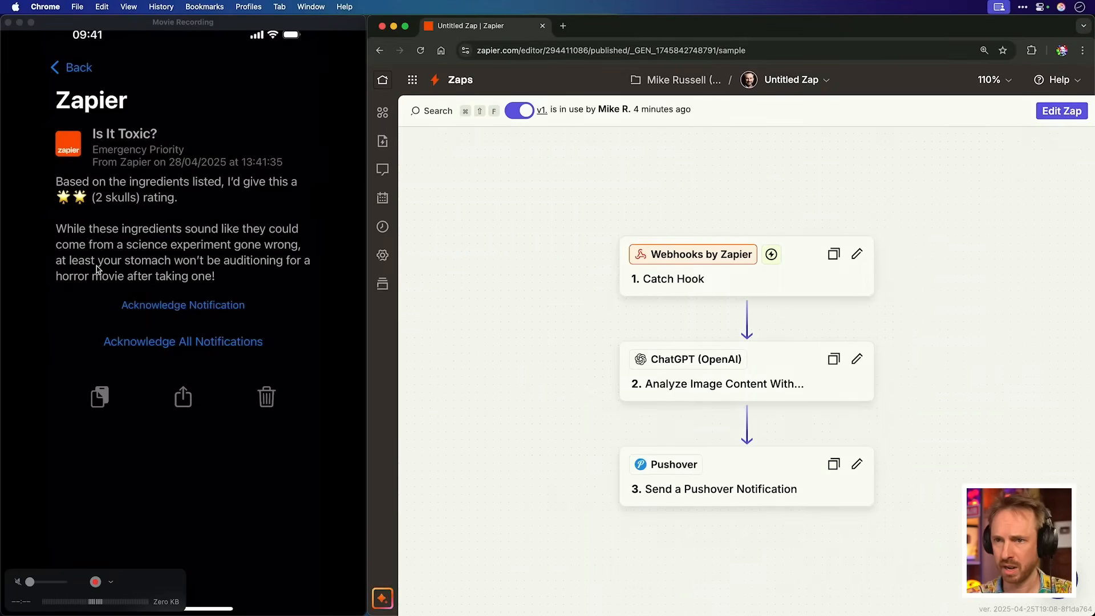
pyautogui.moveTo(135, 287)
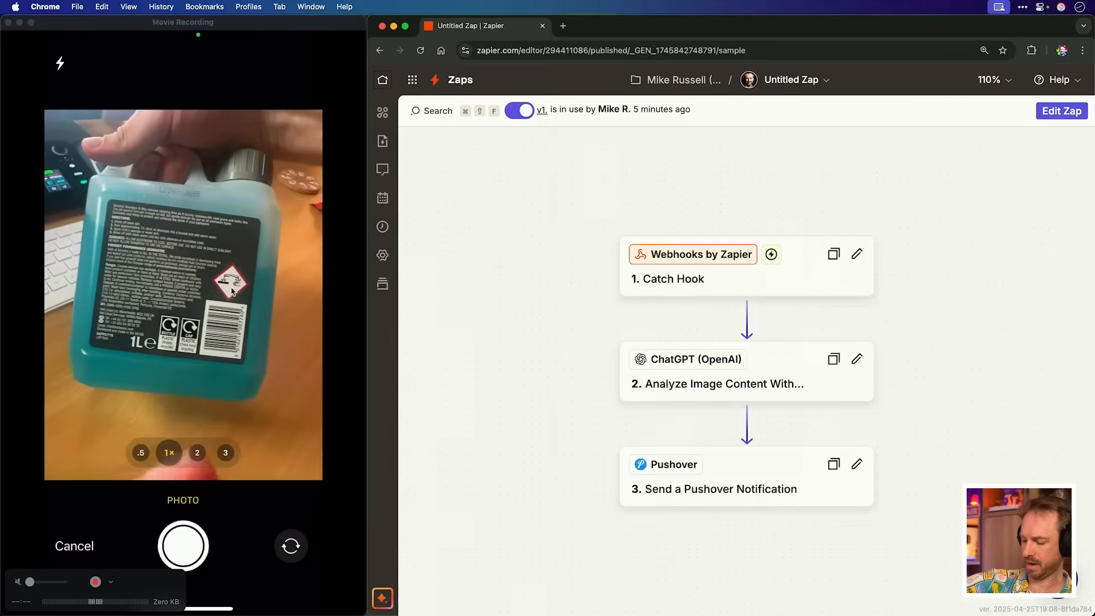
pyautogui.click(182, 546)
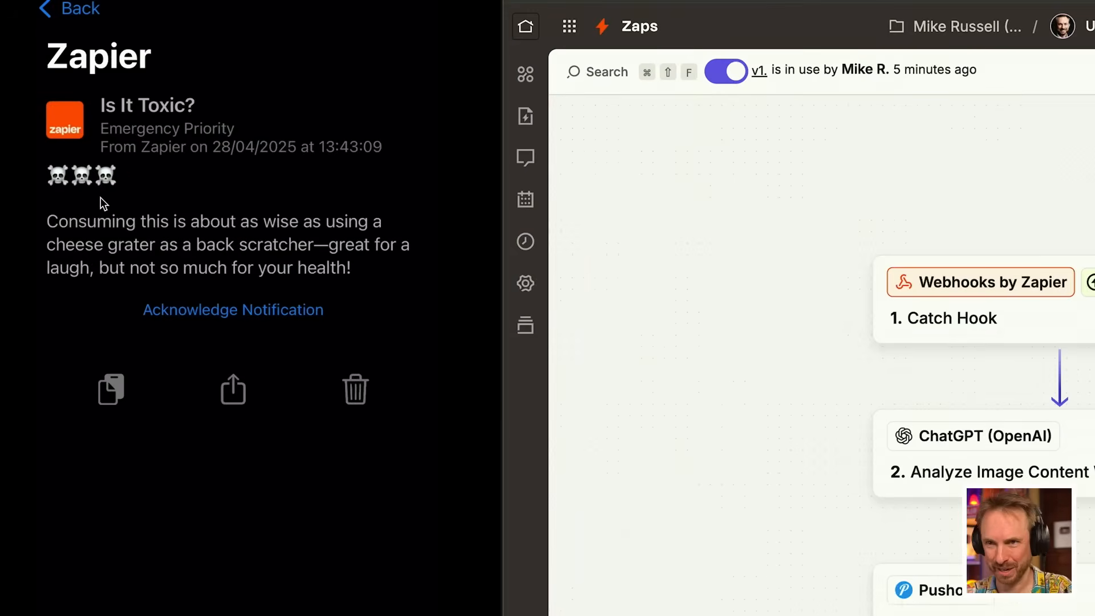
pyautogui.moveTo(191, 231)
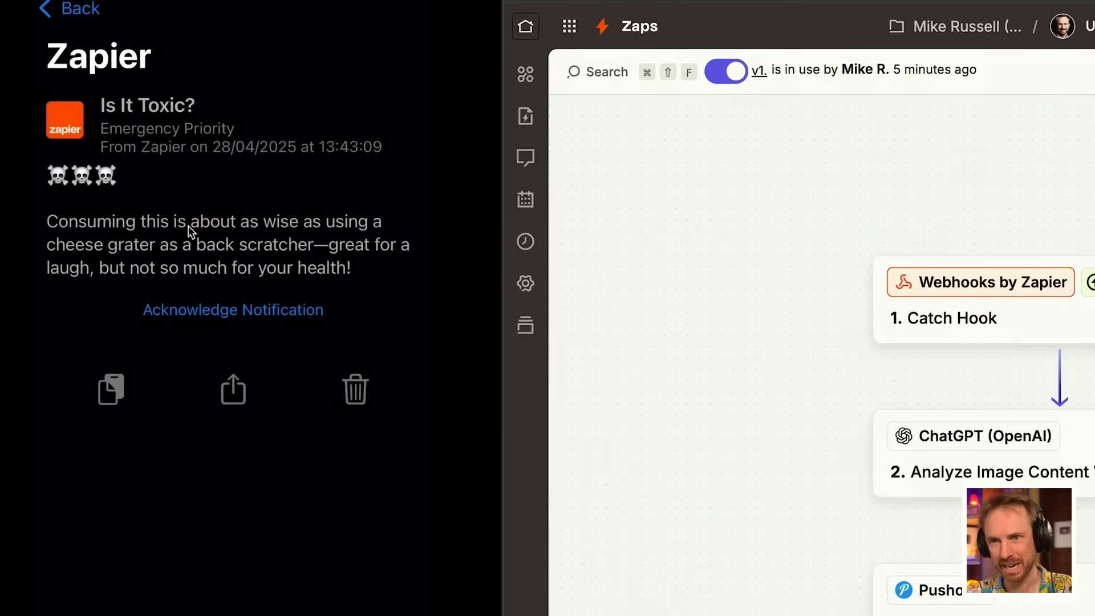
pyautogui.moveTo(271, 256)
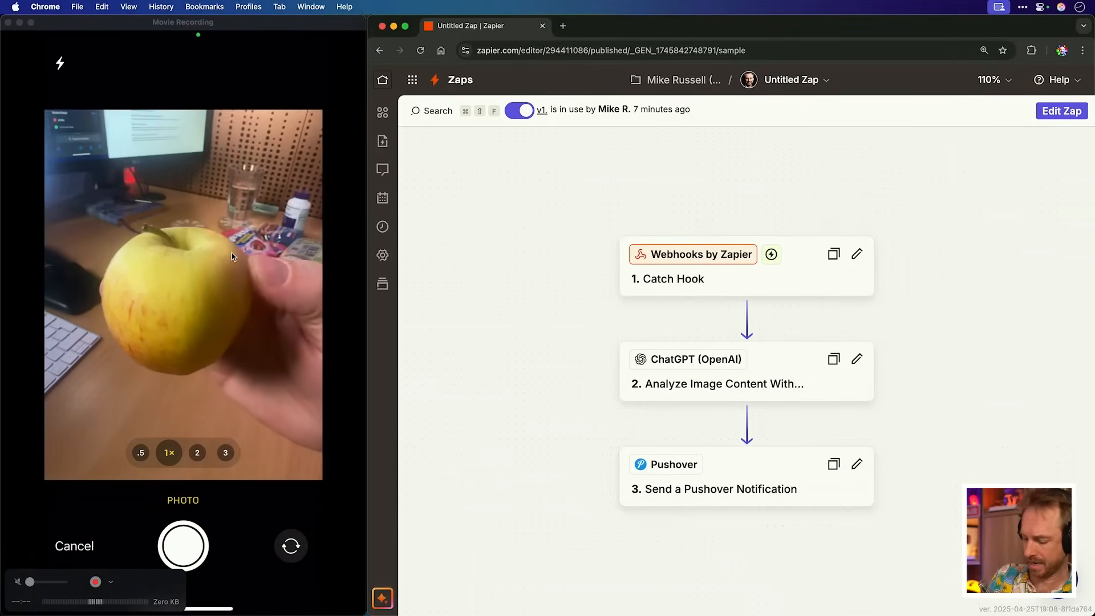
# Step: Photograph the apple via the shortcut and view its three-green-apple Pushover notification
pyautogui.click(182, 546)
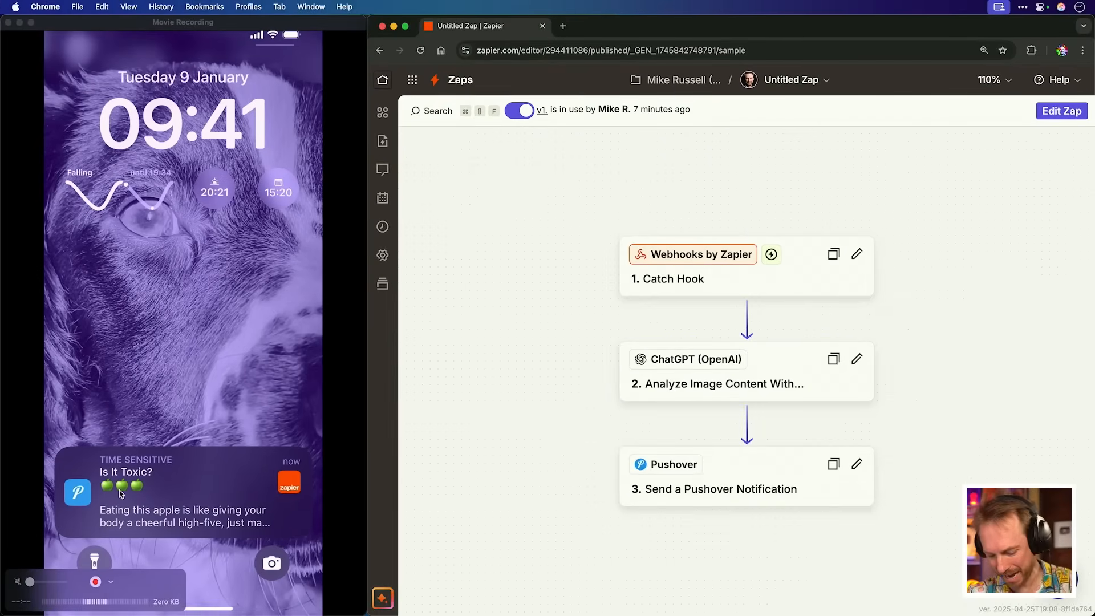
pyautogui.click(182, 490)
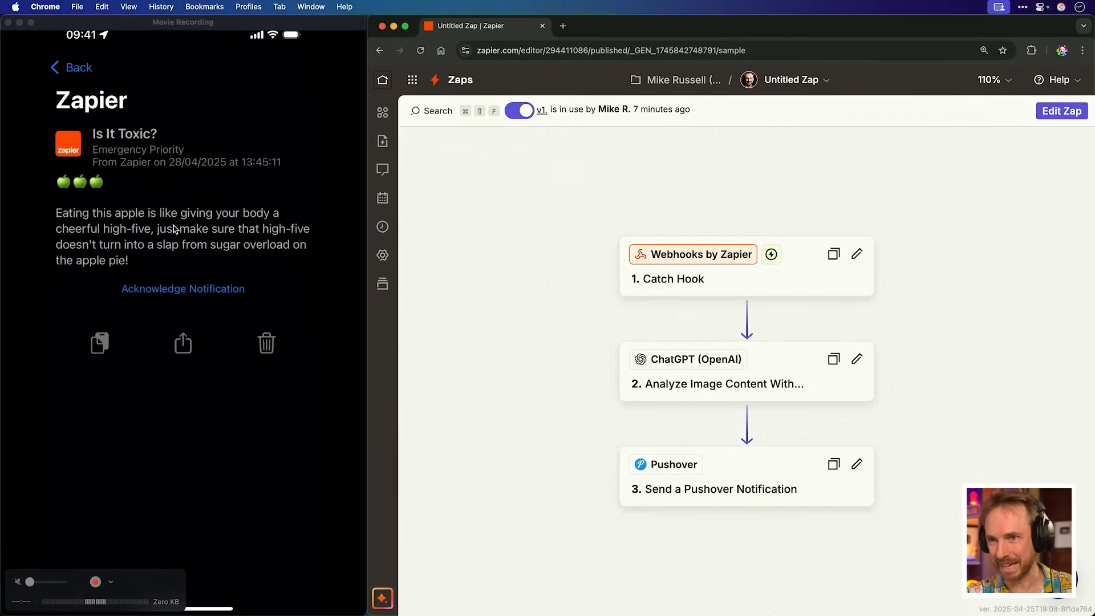